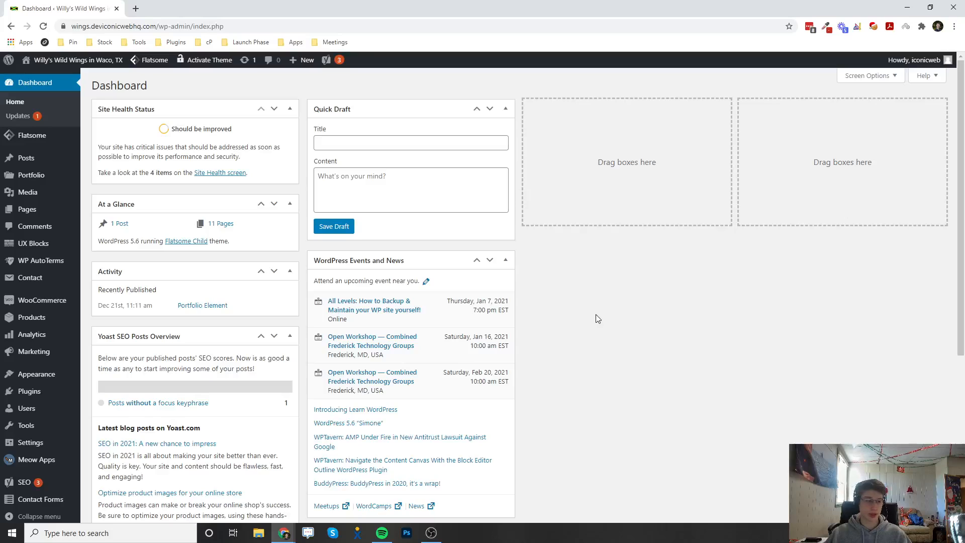
{"action": "mouse_move", "coordinate": [88, 257]}
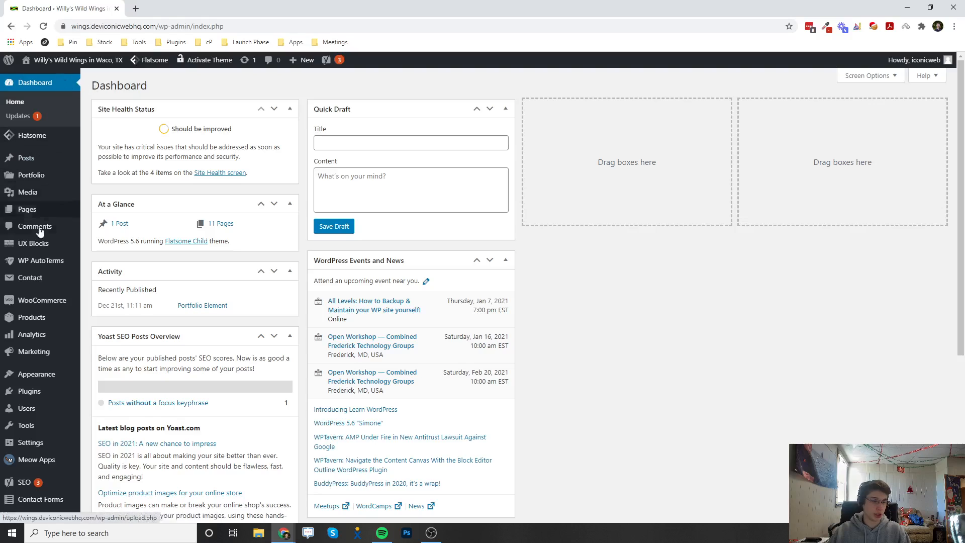
{"action": "mouse_move", "coordinate": [41, 300]}
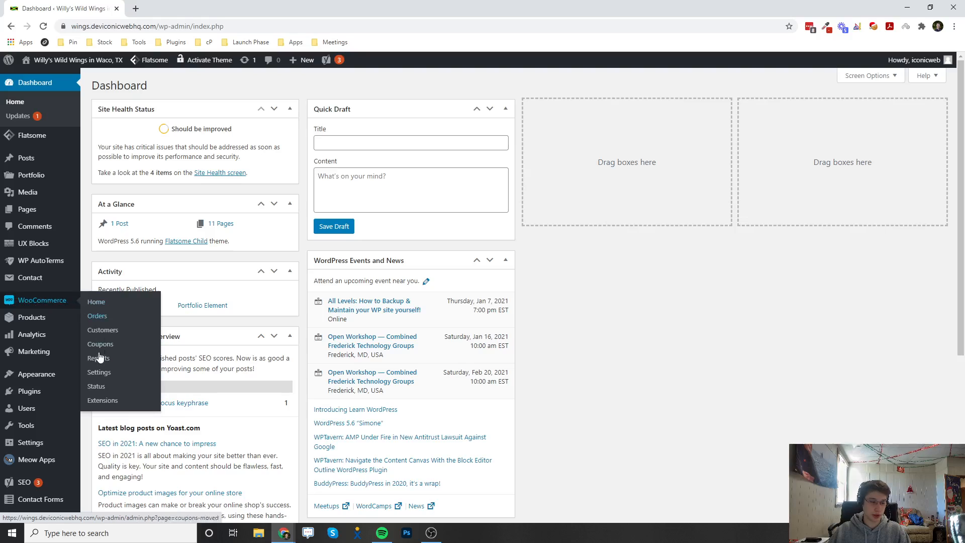
- Go to WooCommerce Settings and show the Shipping tab listing the Texas zone
{"action": "left_click", "coordinate": [100, 372]}
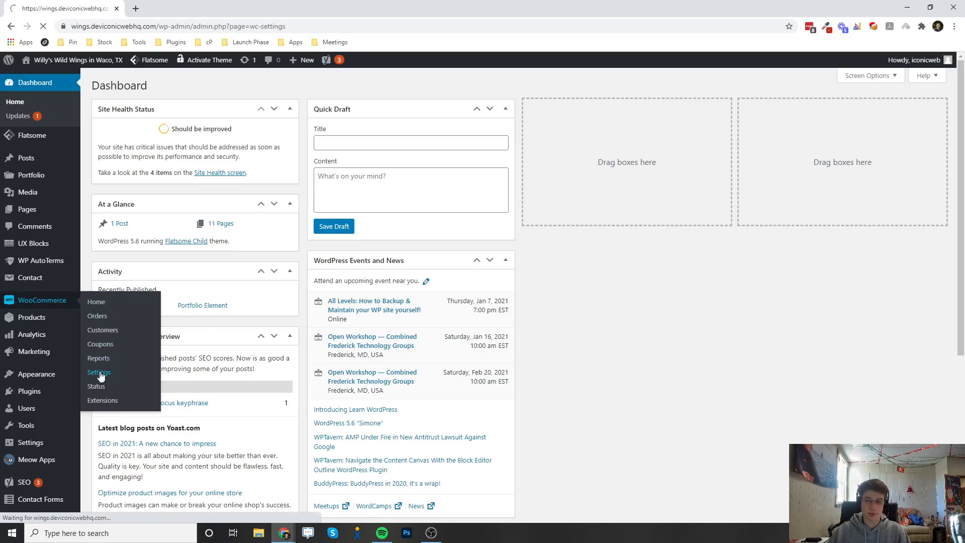
{"action": "left_click", "coordinate": [99, 373]}
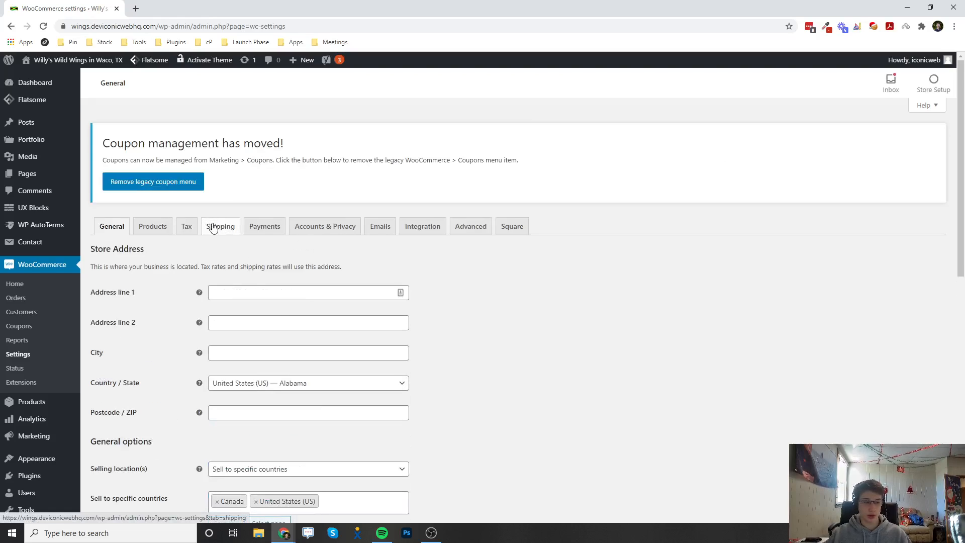
{"action": "left_click", "coordinate": [221, 226]}
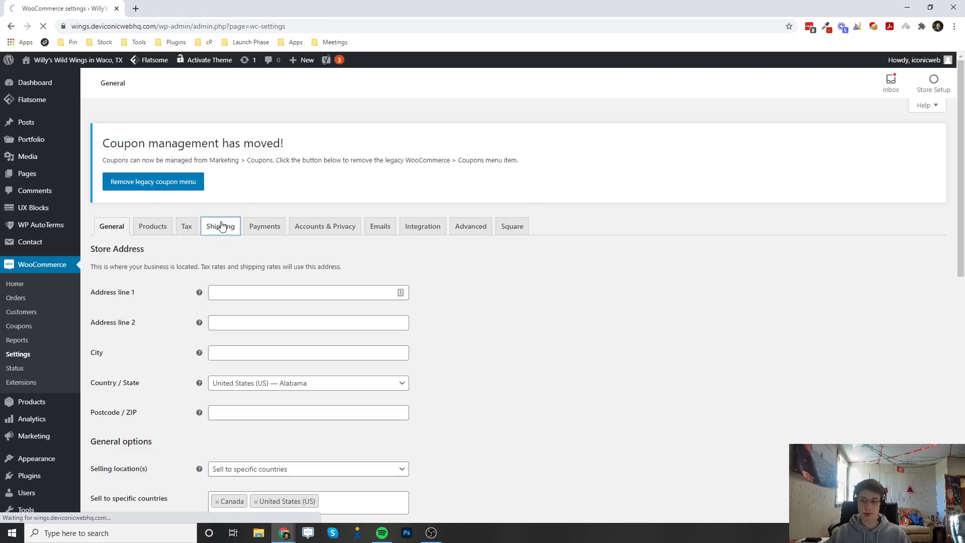
{"action": "left_click", "coordinate": [220, 226]}
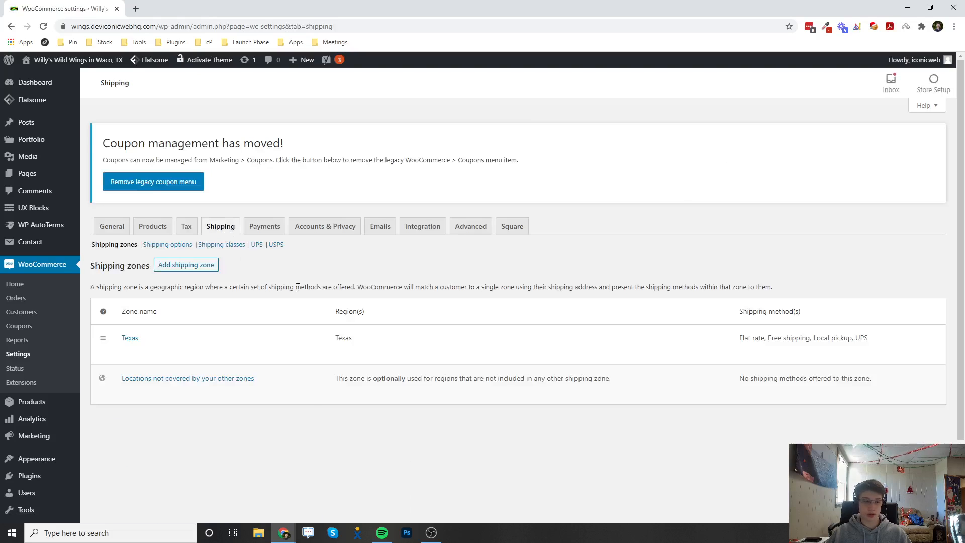
{"action": "mouse_move", "coordinate": [142, 253]}
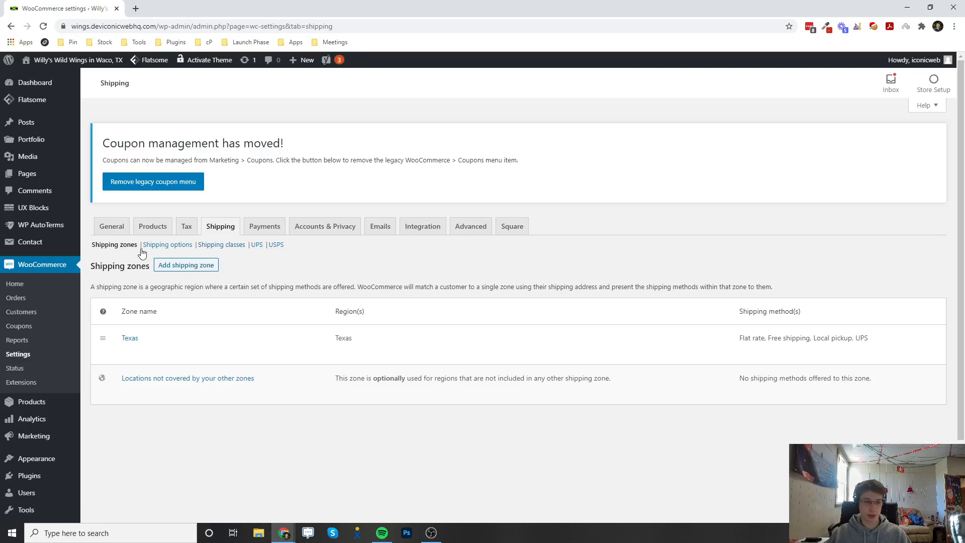
{"action": "mouse_move", "coordinate": [257, 244]}
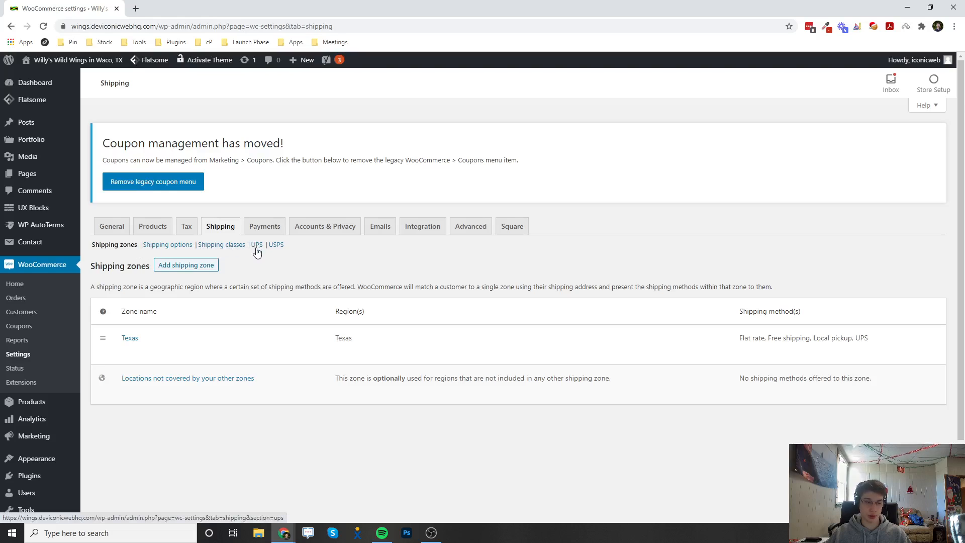
- Show the UPS shipping section with its empty API Settings credential fields
{"action": "left_click", "coordinate": [257, 244]}
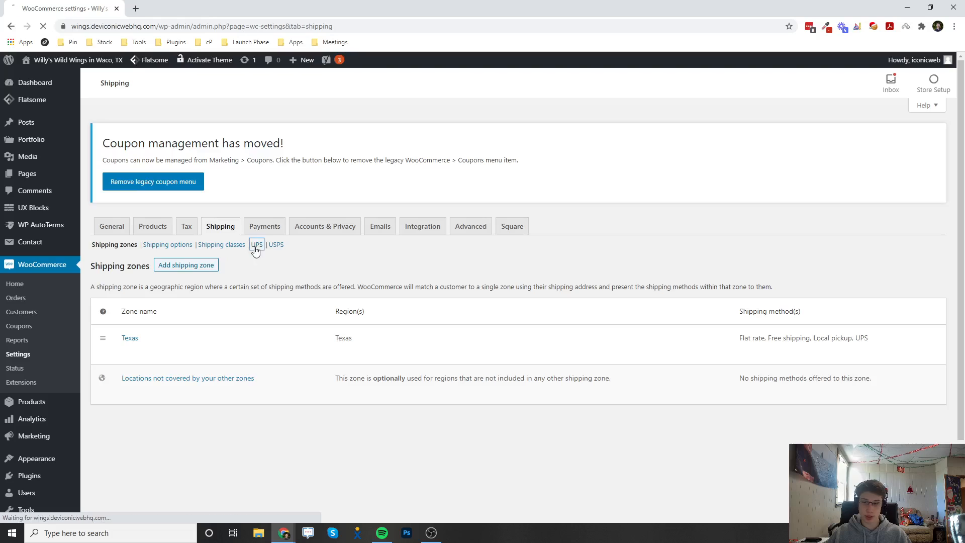
{"action": "left_click", "coordinate": [256, 244]}
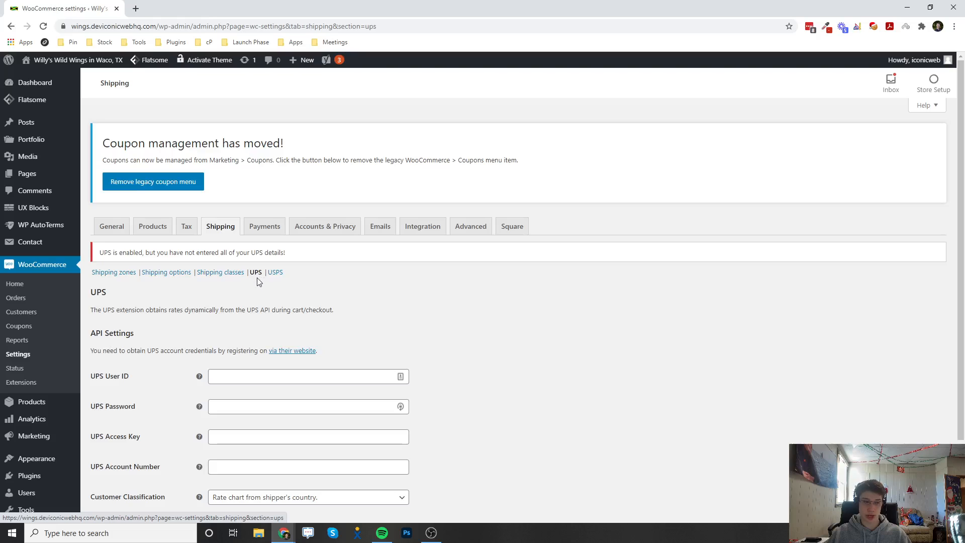
{"action": "scroll", "scroll_direction": "down", "scroll_amount": 3}
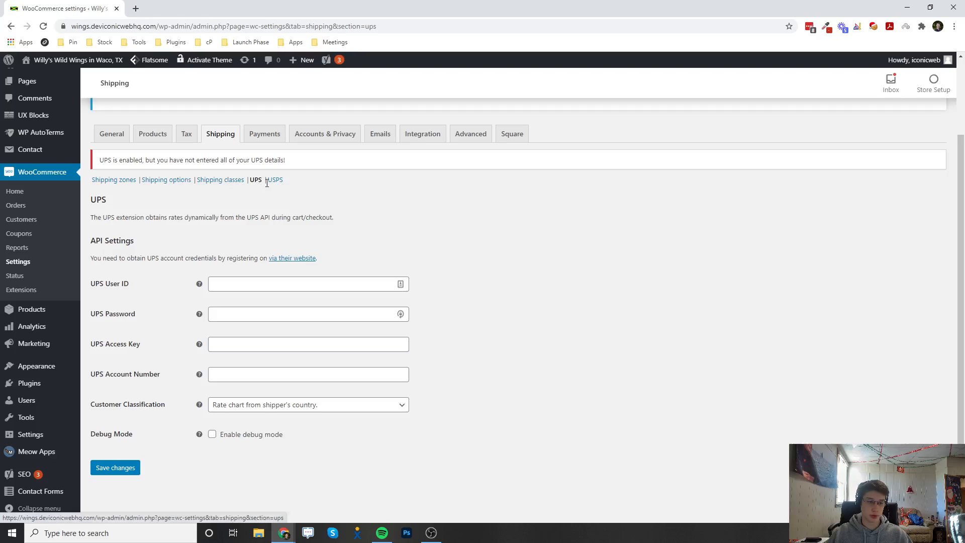
{"action": "mouse_move", "coordinate": [254, 183]}
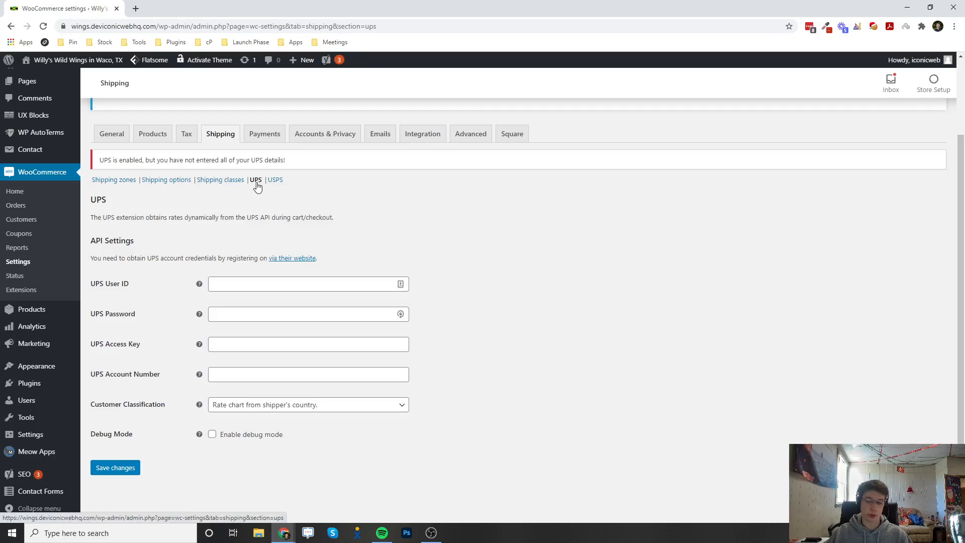
{"action": "mouse_move", "coordinate": [275, 179]}
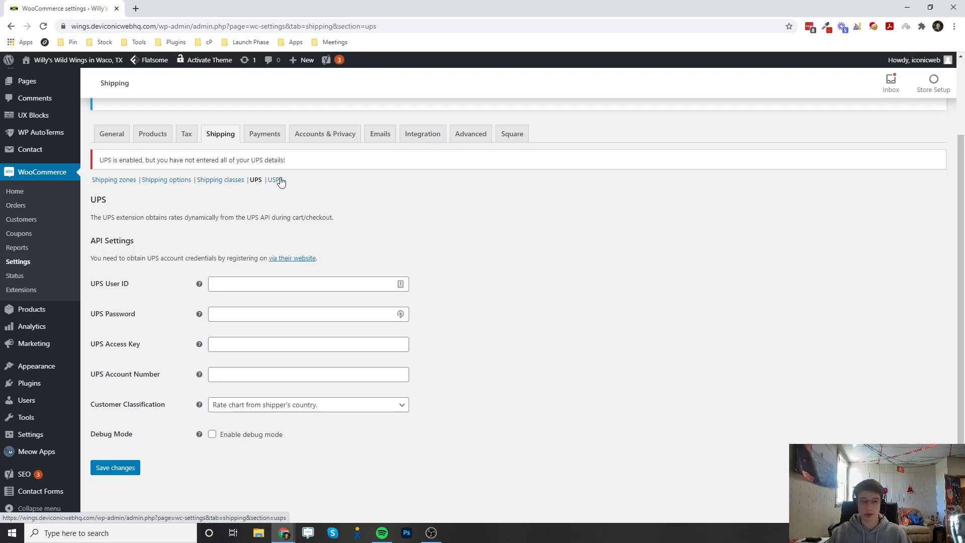
{"action": "mouse_move", "coordinate": [273, 183]}
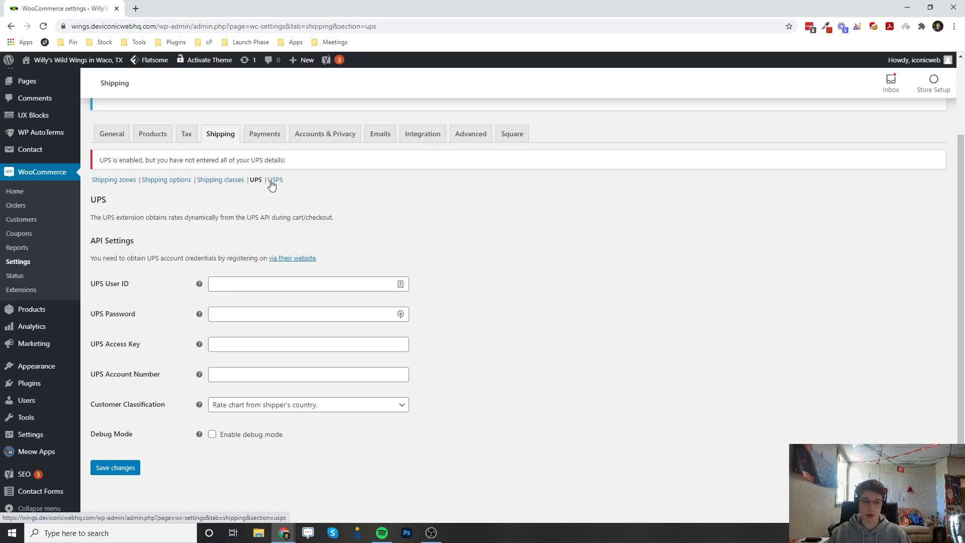
{"action": "mouse_move", "coordinate": [255, 191]}
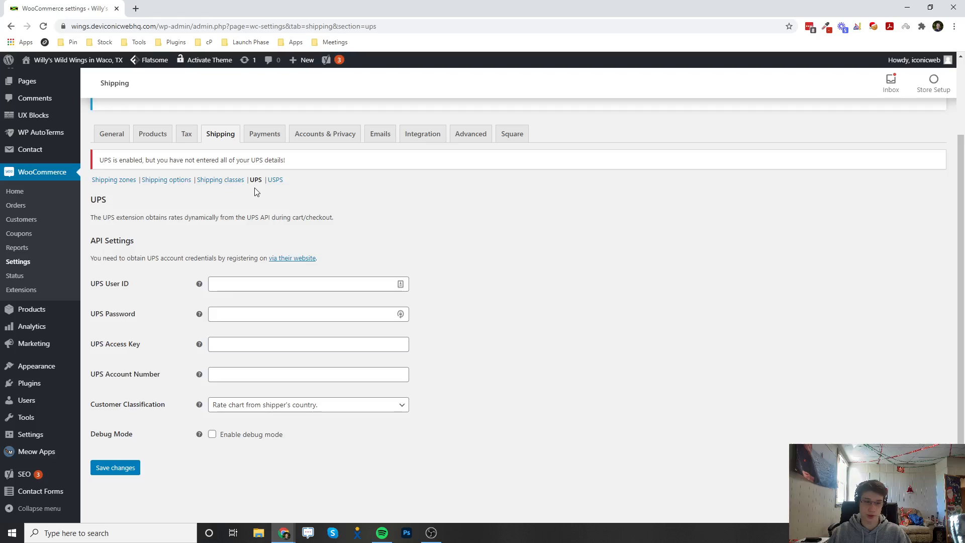
{"action": "mouse_move", "coordinate": [255, 183]}
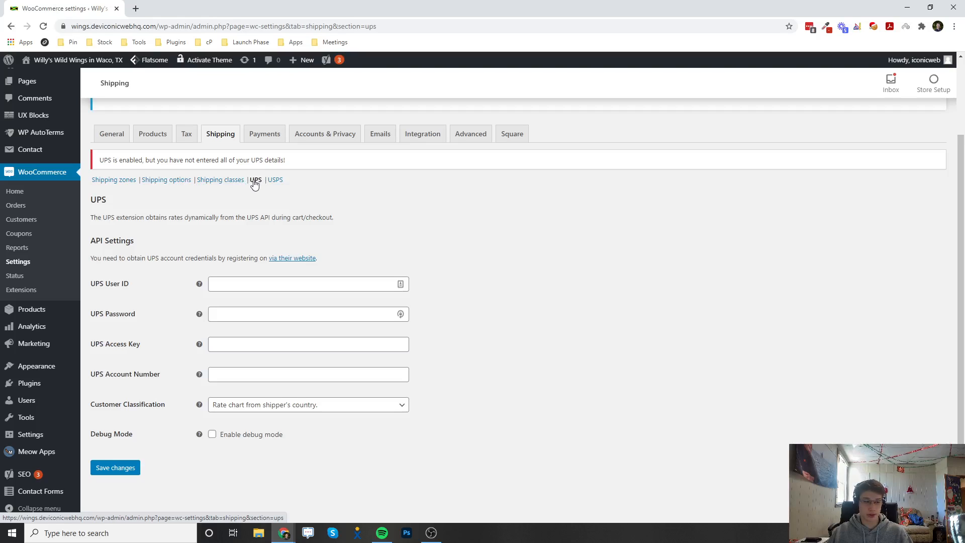
{"action": "mouse_move", "coordinate": [182, 278]}
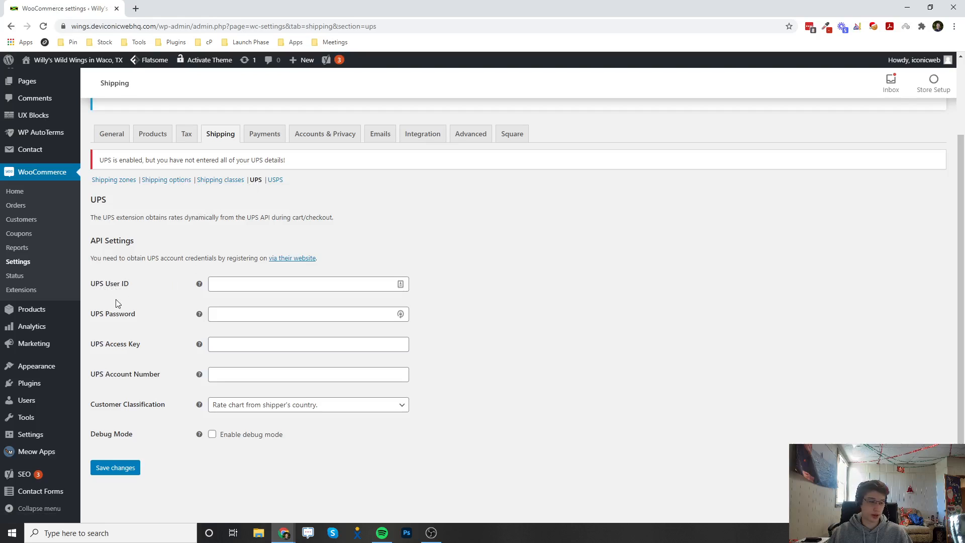
{"action": "mouse_move", "coordinate": [106, 347]}
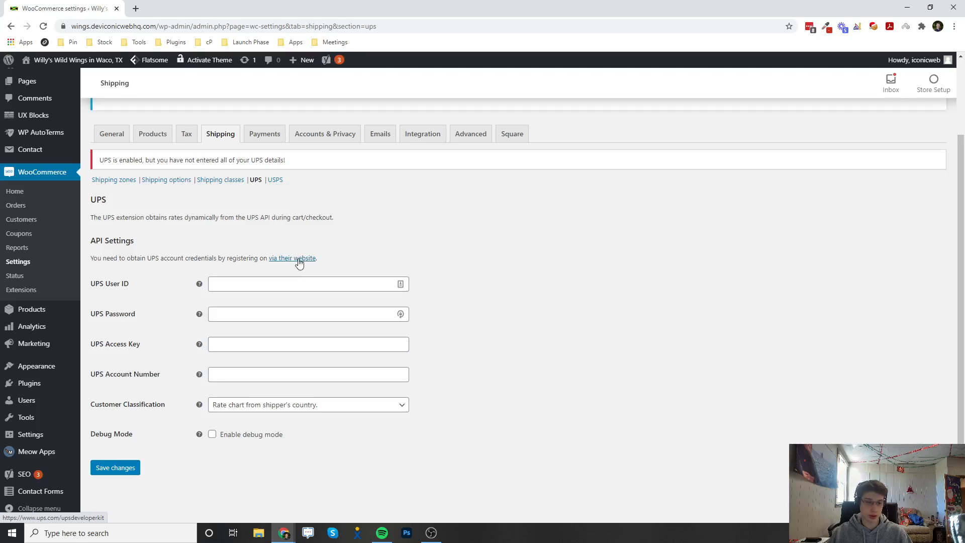
{"action": "mouse_move", "coordinate": [91, 356]}
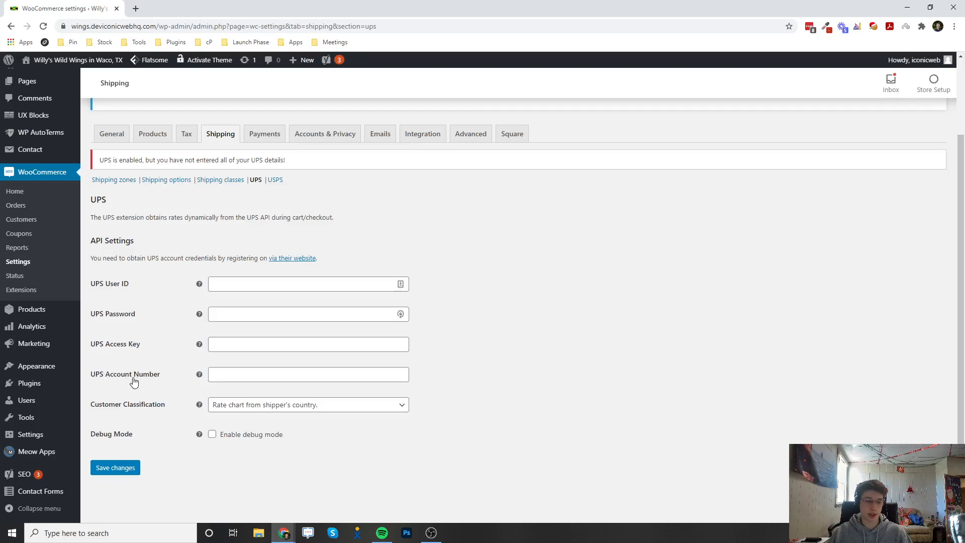
{"action": "mouse_move", "coordinate": [142, 385]}
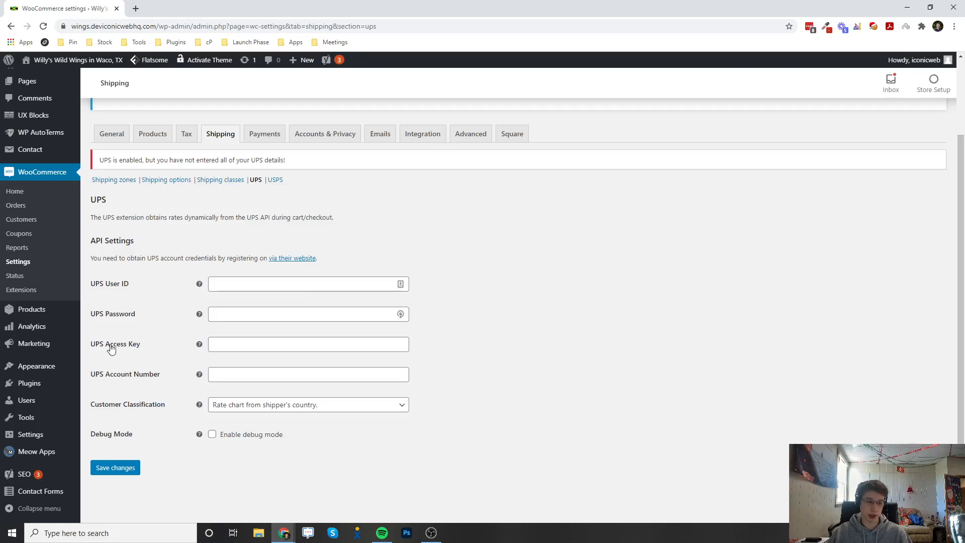
- Open the 'via their website' UPS registration link in a new browser tab
{"action": "right_click", "coordinate": [292, 259]}
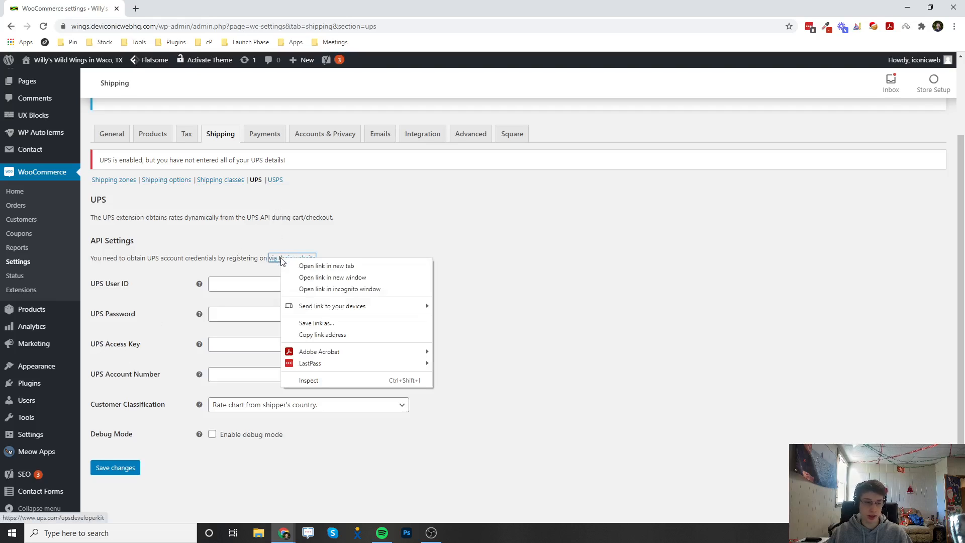
{"action": "left_click", "coordinate": [326, 266]}
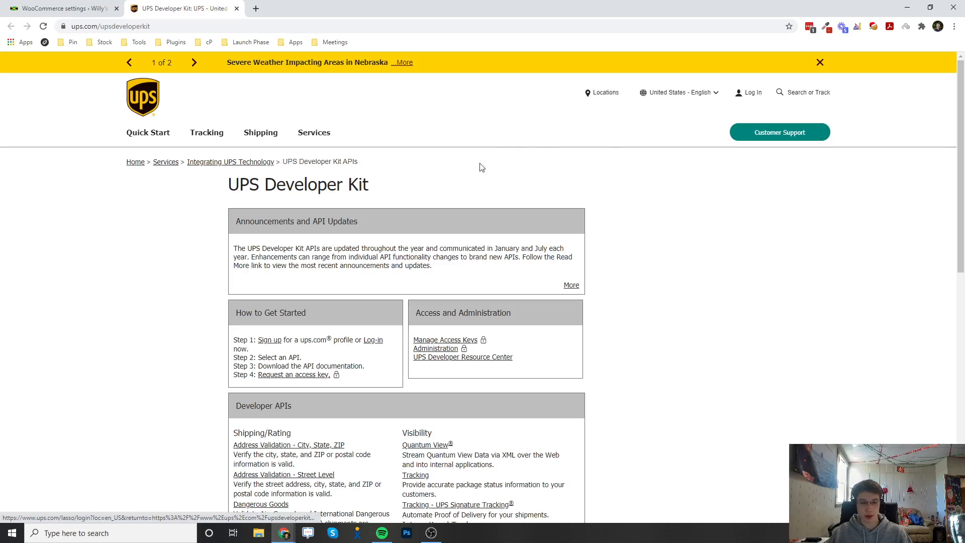
{"action": "mouse_move", "coordinate": [444, 340]}
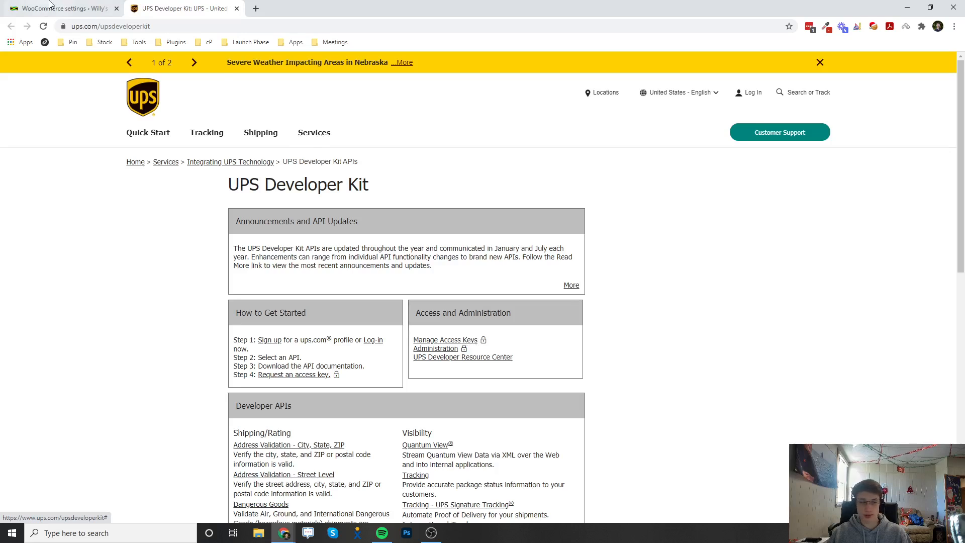
- Return to the WooCommerce Shipping > UPS settings tab
{"action": "left_click", "coordinate": [61, 8]}
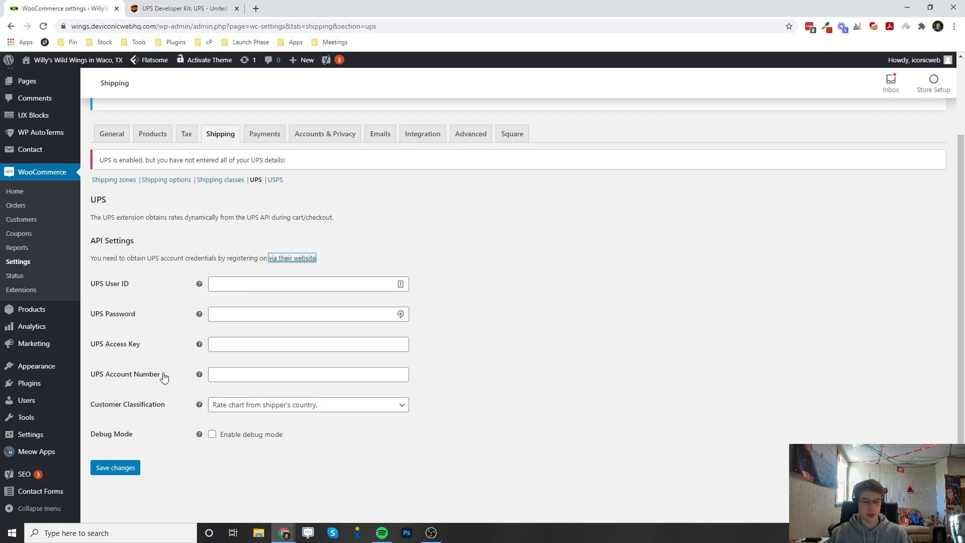
{"action": "mouse_move", "coordinate": [507, 272]}
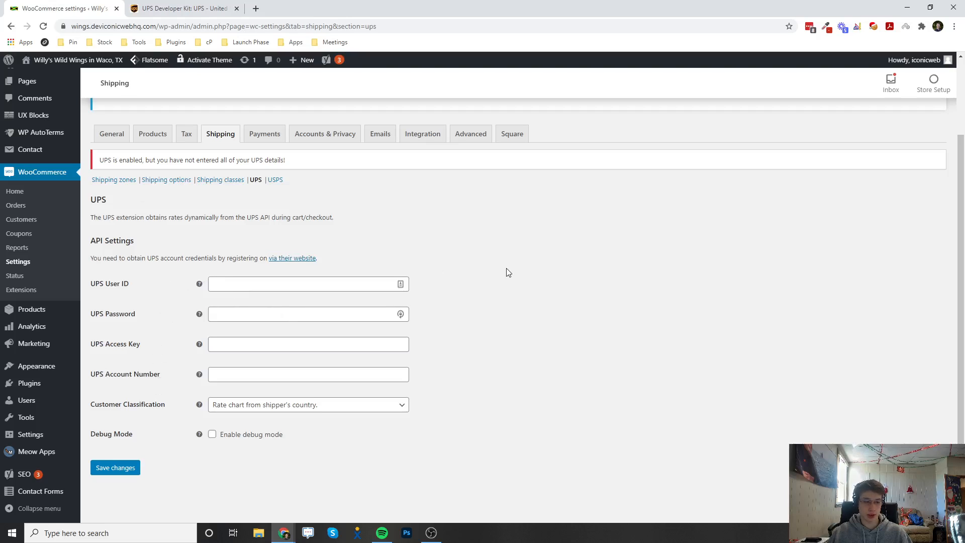
{"action": "mouse_move", "coordinate": [113, 179]}
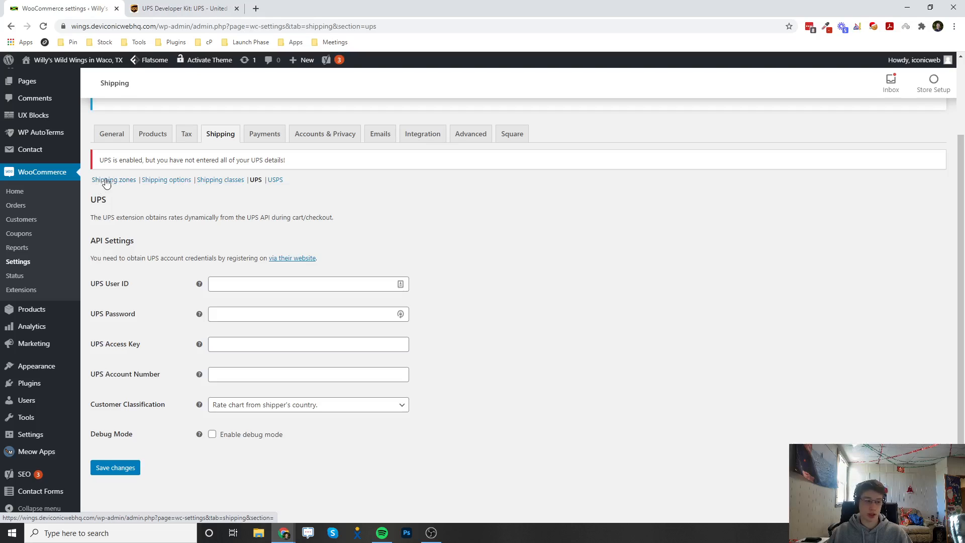
- Show the Shipping zones list with the Texas zone and its four methods
{"action": "left_click", "coordinate": [113, 179]}
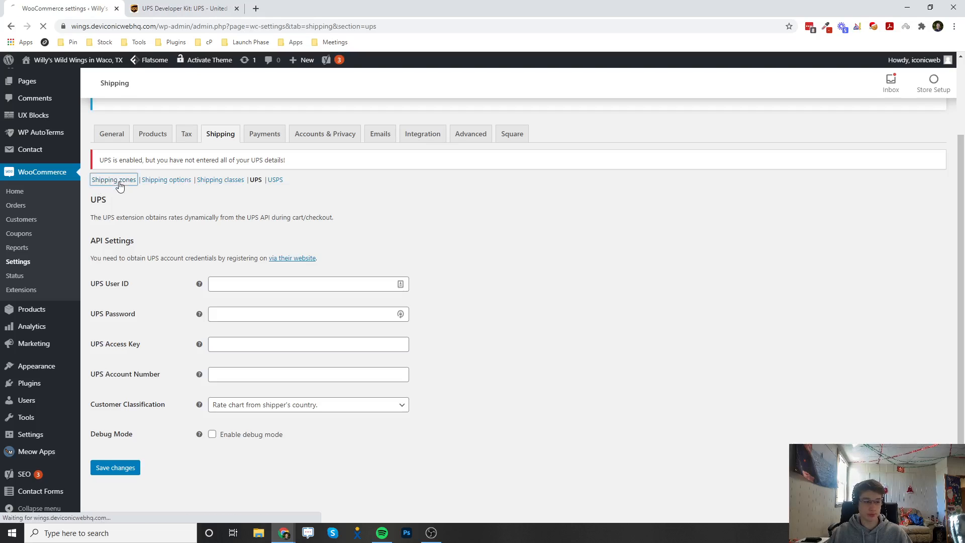
{"action": "left_click", "coordinate": [114, 179]}
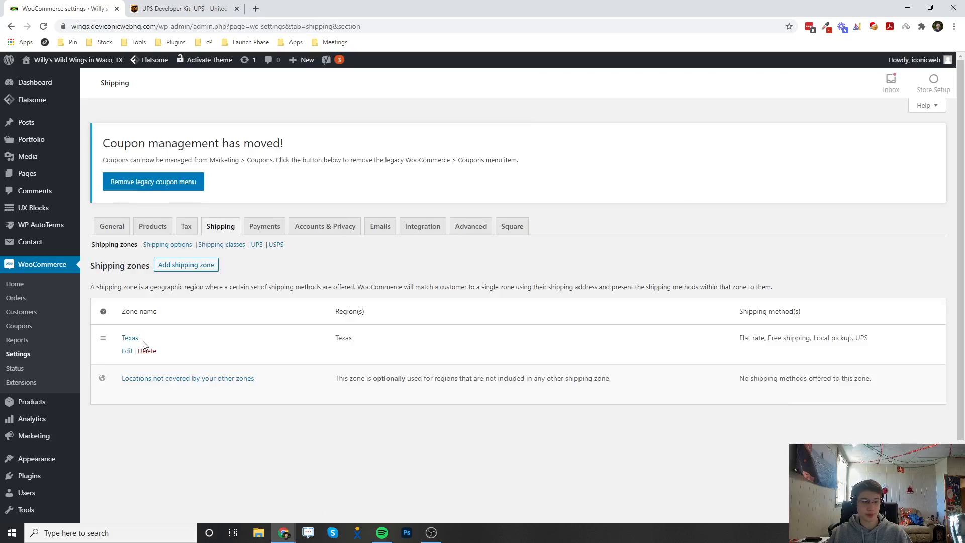
{"action": "mouse_move", "coordinate": [125, 328]}
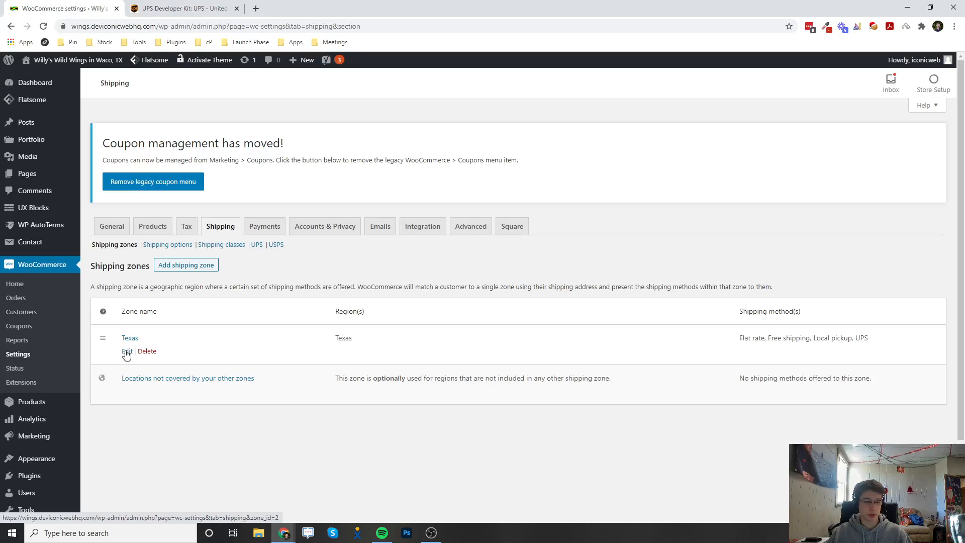
- Edit the Texas zone, delete its UPS method and add UPS back as a shipping method
{"action": "left_click", "coordinate": [127, 351]}
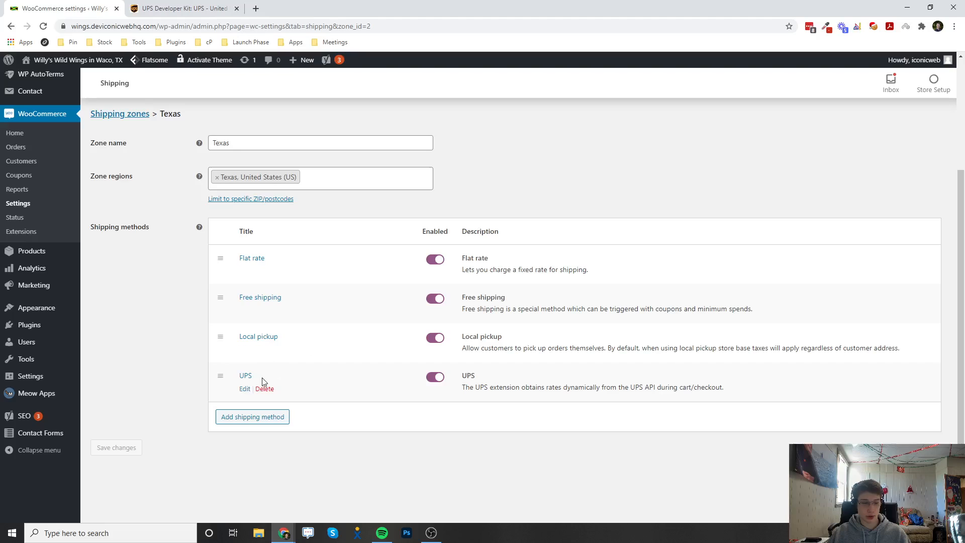
{"action": "left_click", "coordinate": [265, 389]}
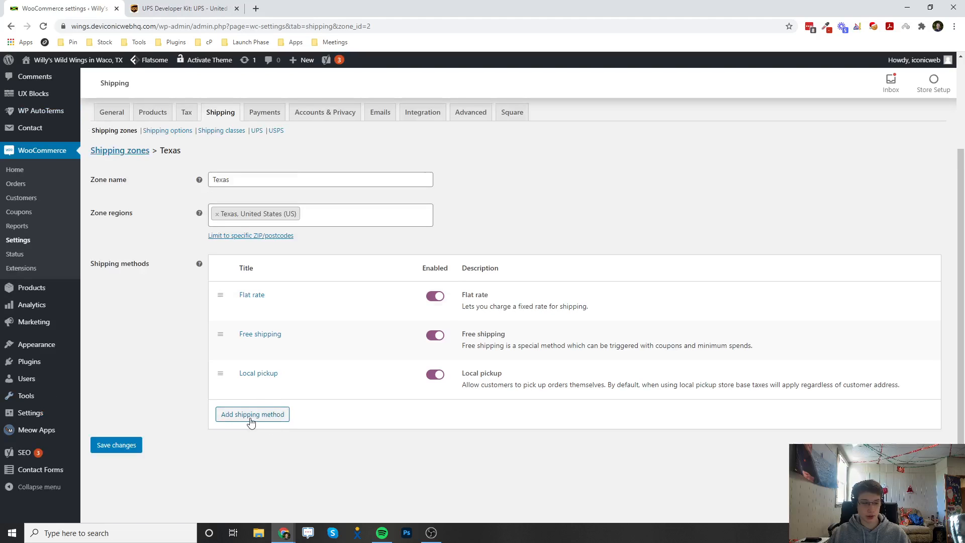
{"action": "left_click", "coordinate": [252, 414]}
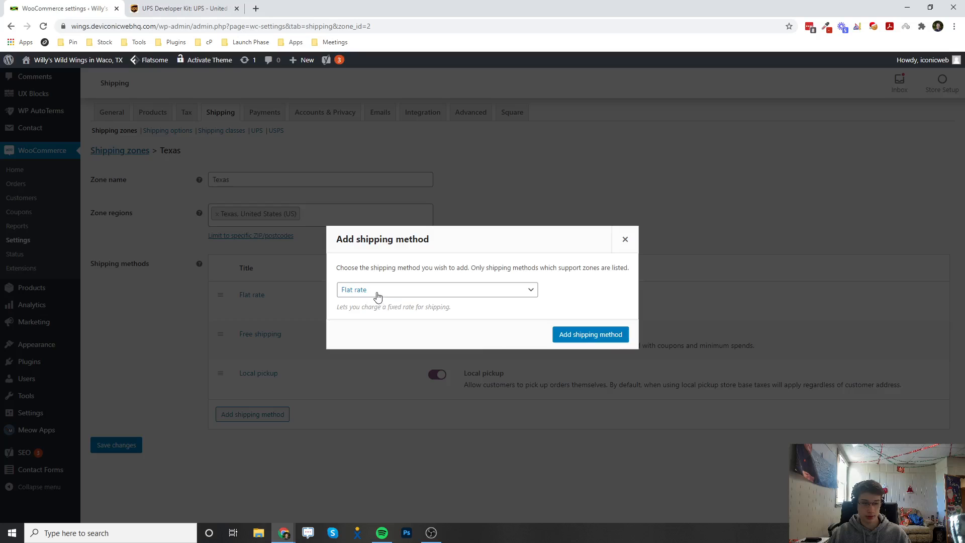
{"action": "left_click", "coordinate": [437, 290]}
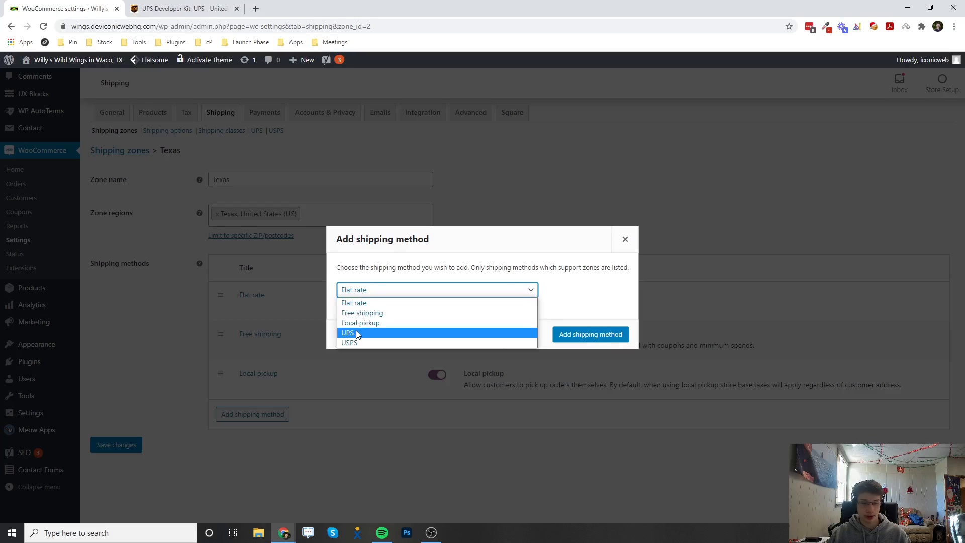
{"action": "left_click", "coordinate": [347, 333]}
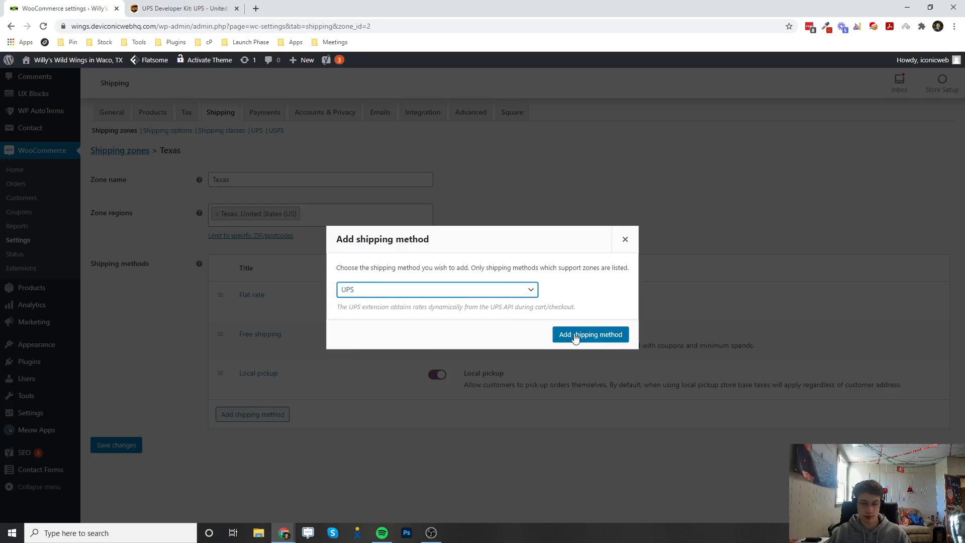
{"action": "left_click", "coordinate": [589, 333]}
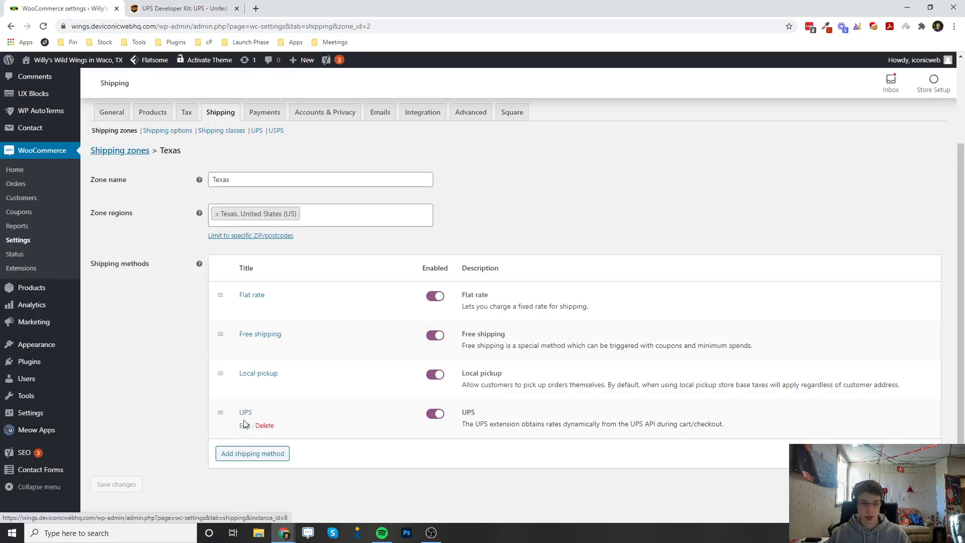
- Edit the Texas zone's UPS method and review its origin settings and UPS services list
{"action": "left_click", "coordinate": [244, 425]}
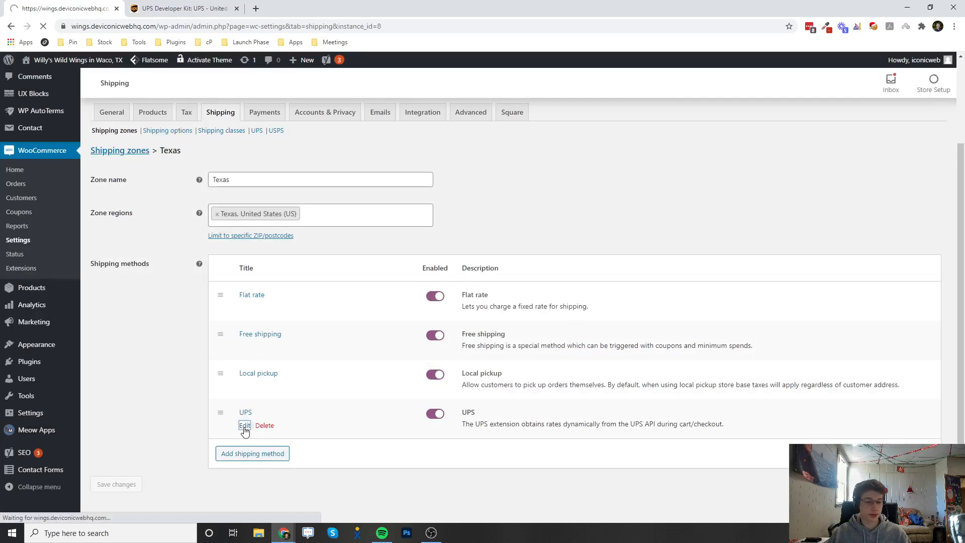
{"action": "left_click", "coordinate": [244, 425]}
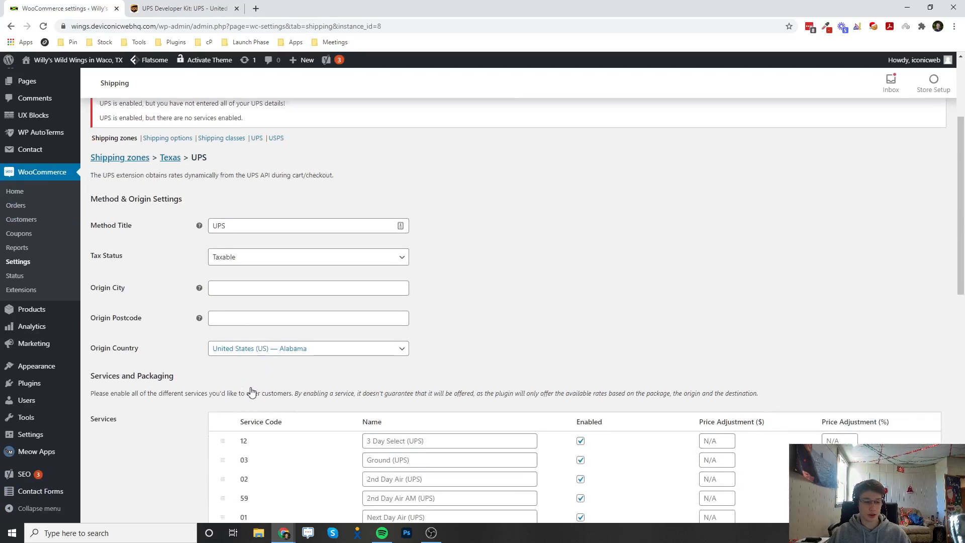
{"action": "scroll", "scroll_direction": "down", "scroll_amount": 3}
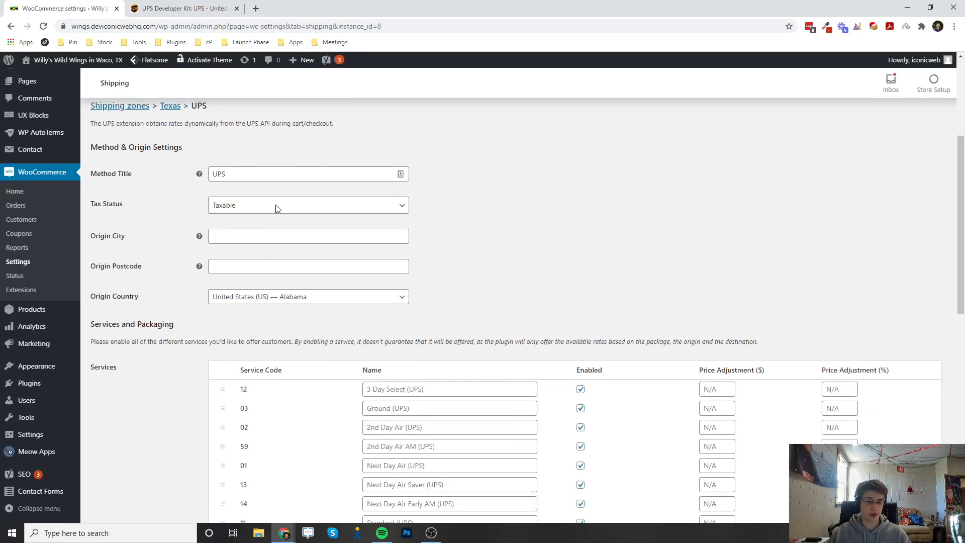
{"action": "scroll", "scroll_direction": "down", "scroll_amount": 3}
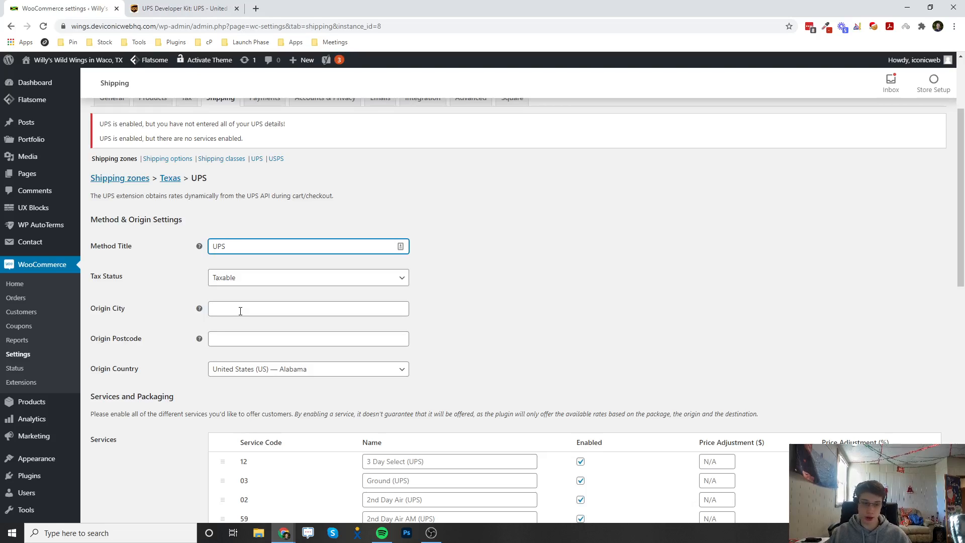
{"action": "left_click", "coordinate": [308, 308]}
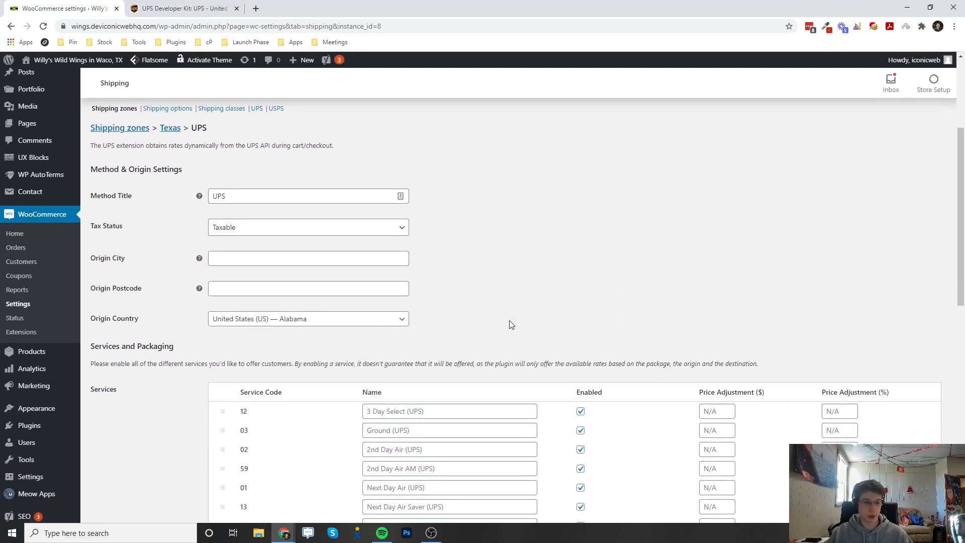
{"action": "scroll", "scroll_direction": "down", "scroll_amount": 3}
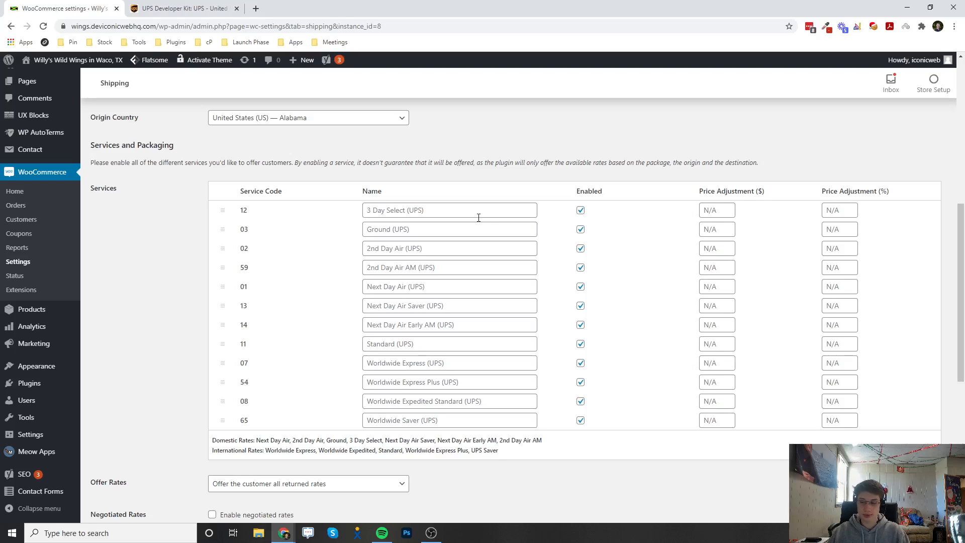
{"action": "mouse_move", "coordinate": [613, 443]}
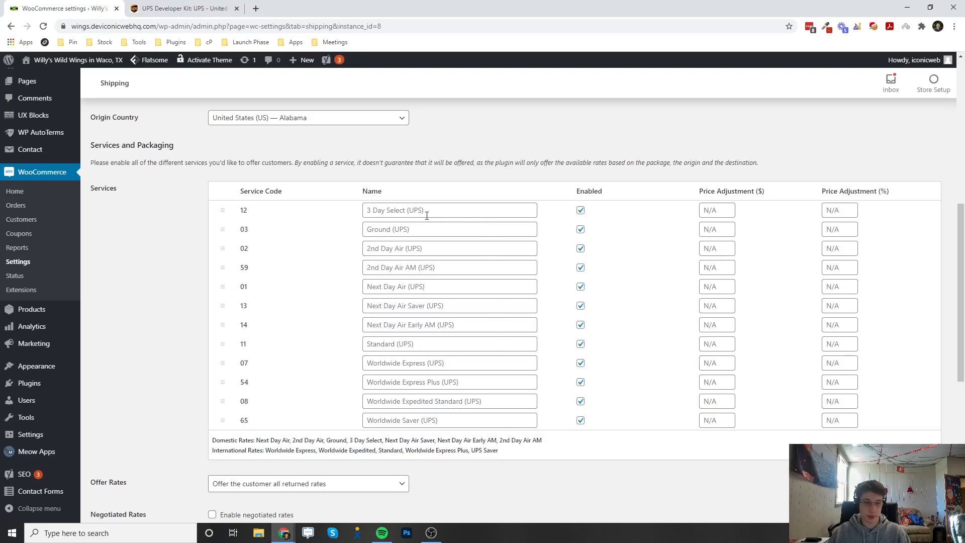
- Give the 3 Day Select UPS service a -5 dollar and -20 percent price adjustment
{"action": "left_click", "coordinate": [449, 210]}
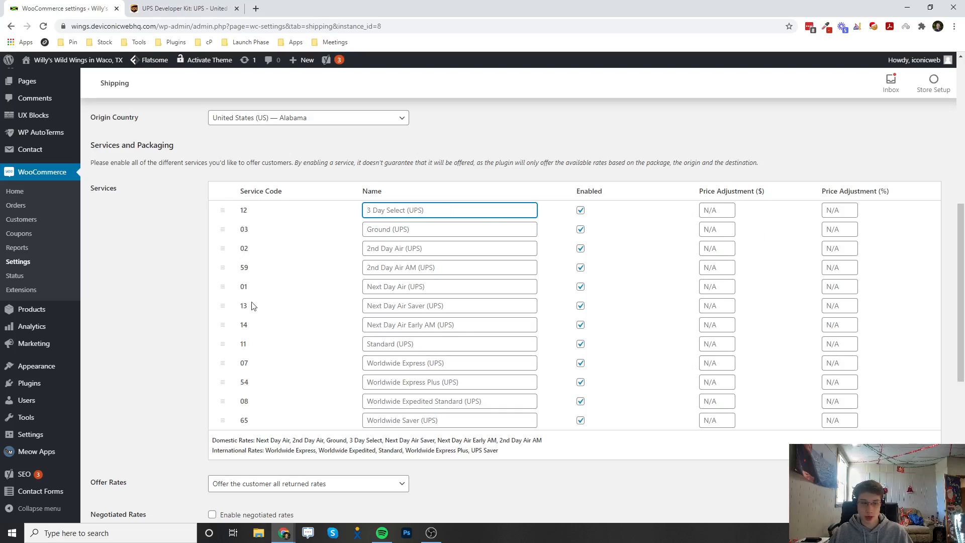
{"action": "mouse_move", "coordinate": [663, 243]}
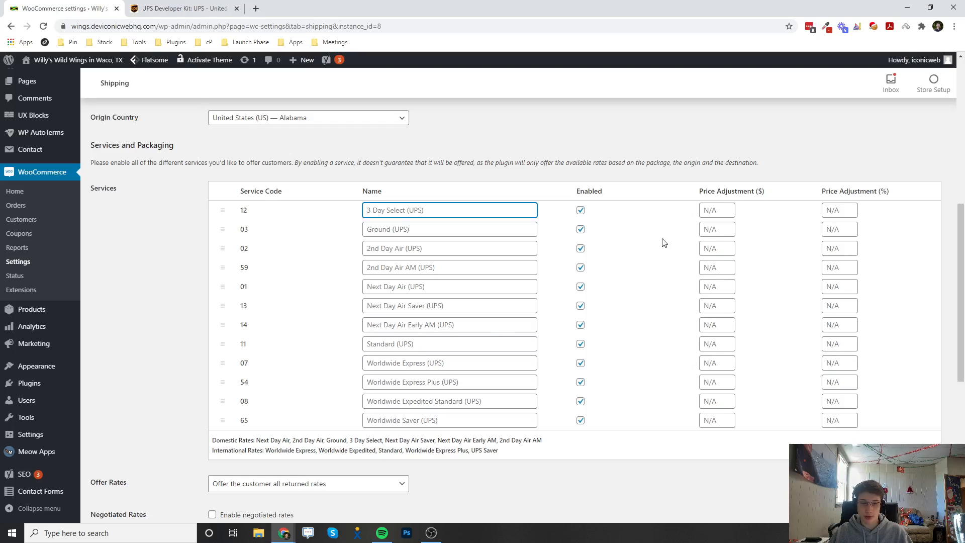
{"action": "mouse_move", "coordinate": [705, 192]}
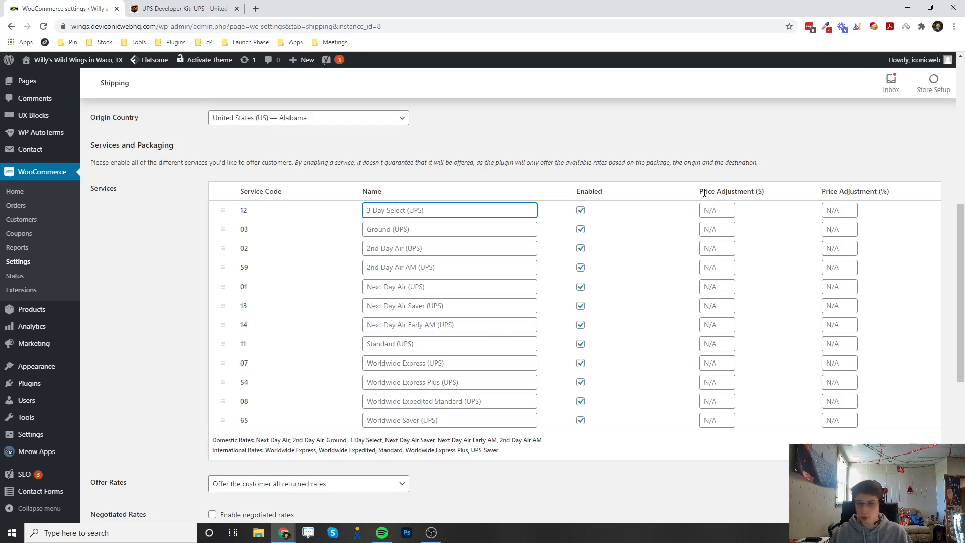
{"action": "mouse_move", "coordinate": [707, 196]}
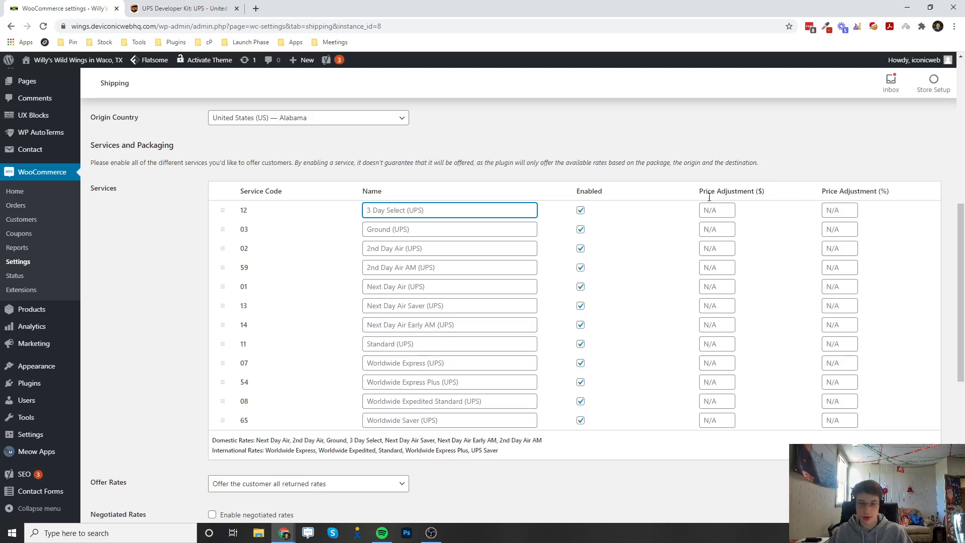
{"action": "left_click", "coordinate": [717, 210]}
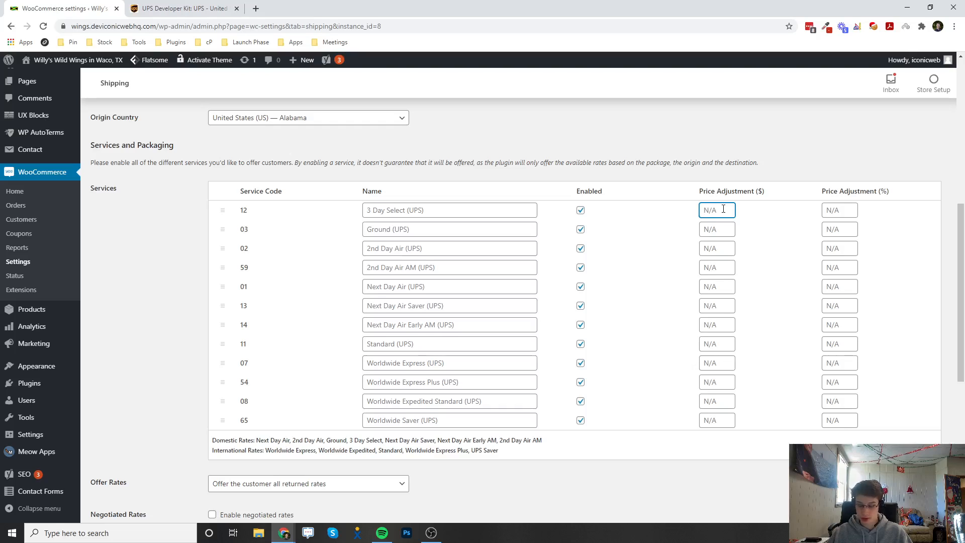
{"action": "right_click", "coordinate": [715, 210]}
{"action": "type", "text": "-5"}
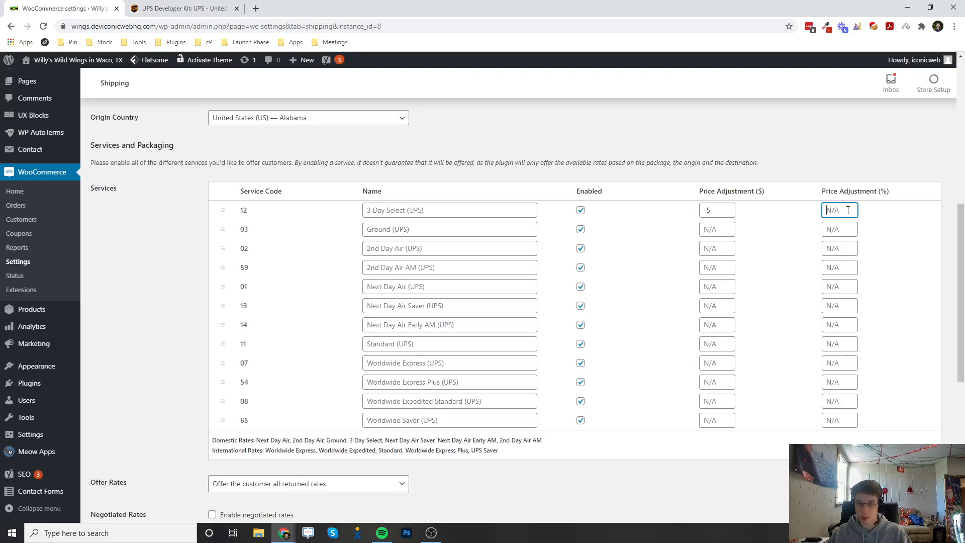
{"action": "type", "text": "-20"}
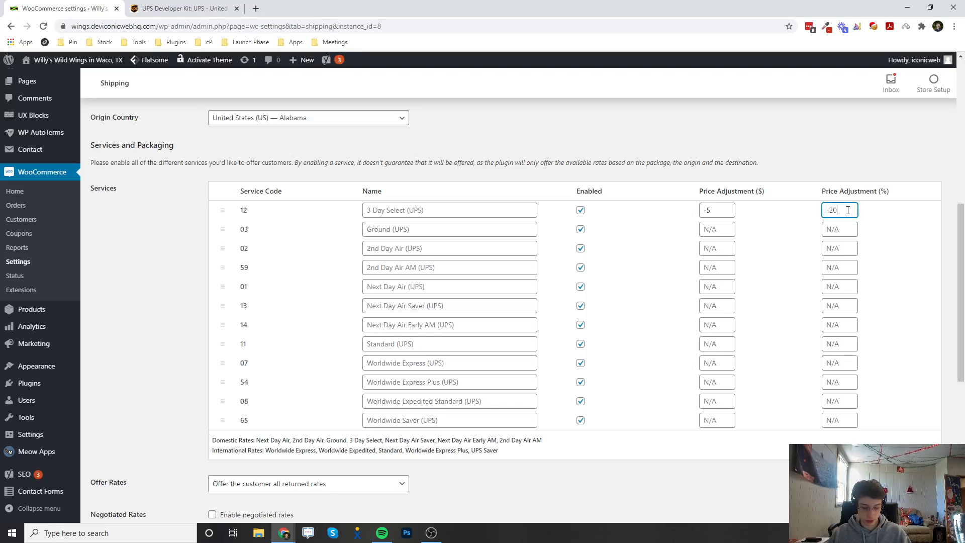
{"action": "double_click", "coordinate": [832, 210]}
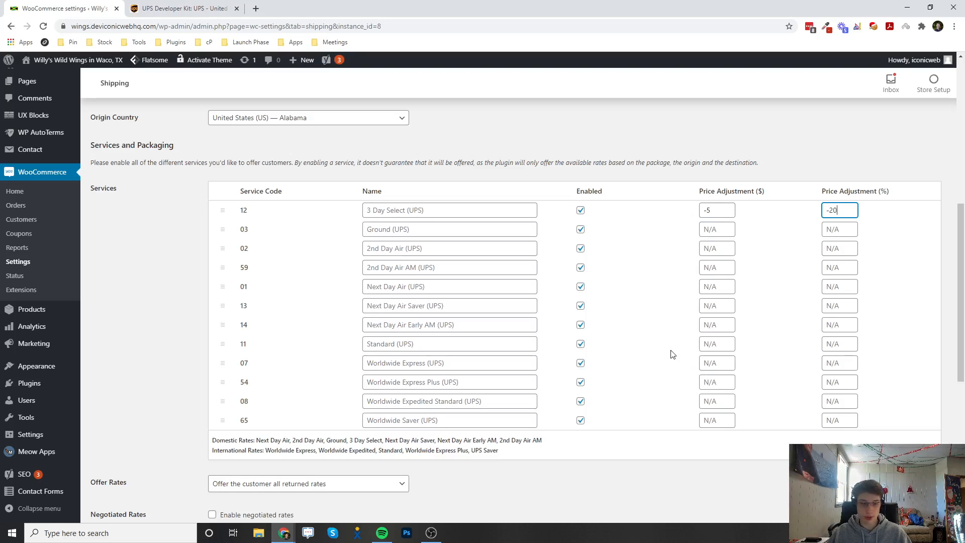
{"action": "scroll", "scroll_direction": "down", "scroll_amount": 3}
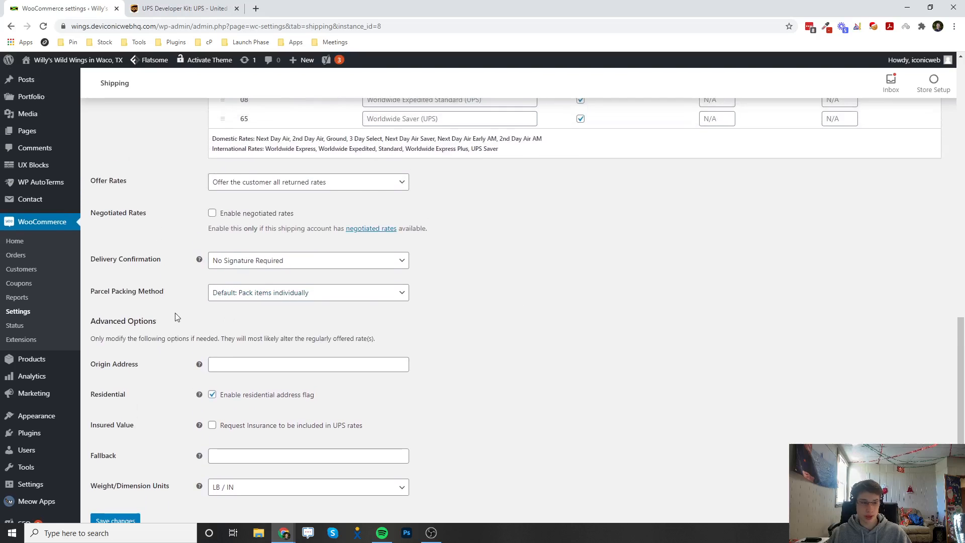
{"action": "mouse_move", "coordinate": [215, 223]}
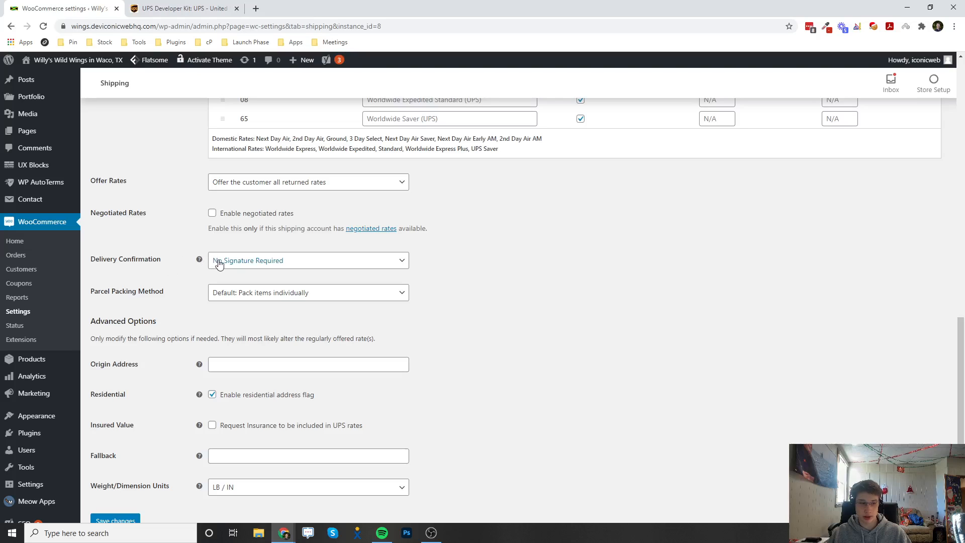
{"action": "left_click", "coordinate": [308, 259]}
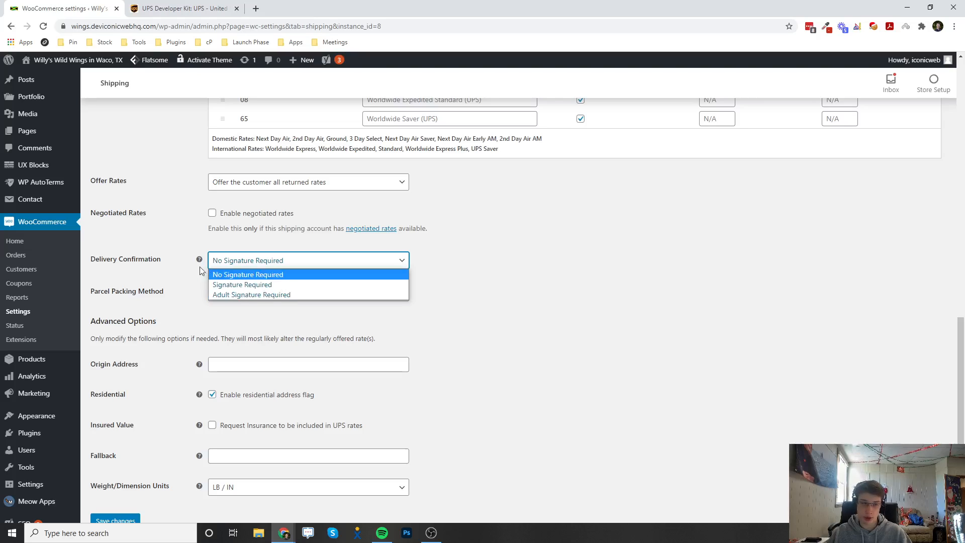
{"action": "left_click", "coordinate": [248, 273]}
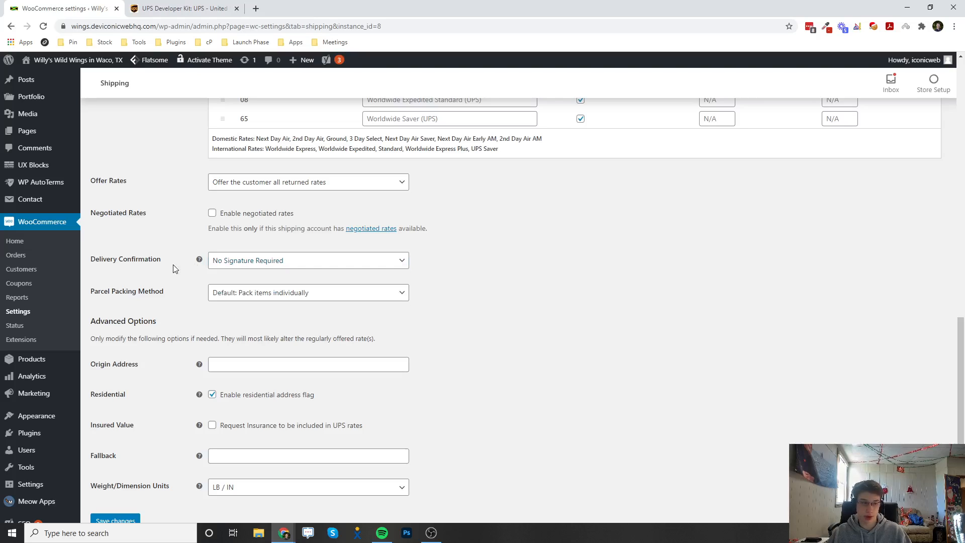
{"action": "scroll", "scroll_direction": "down", "scroll_amount": 3}
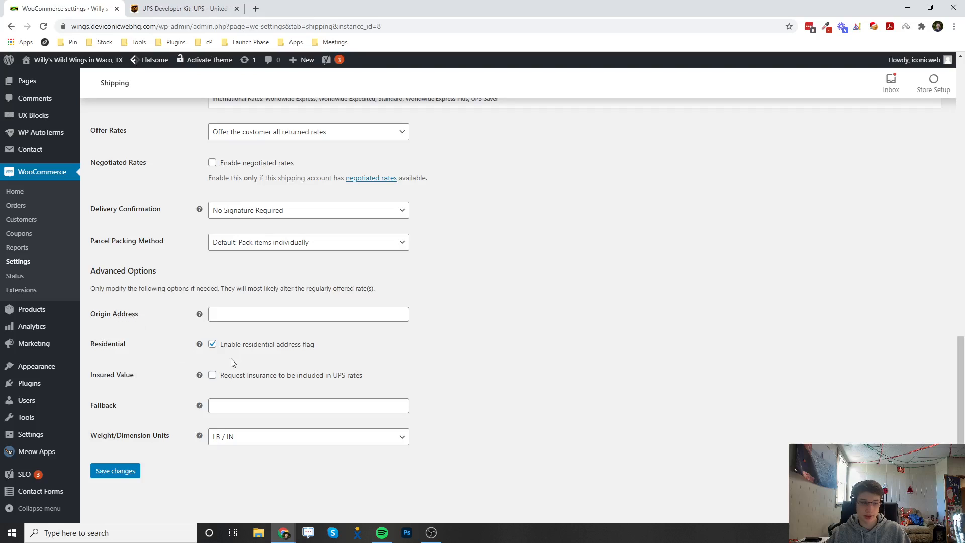
{"action": "left_click", "coordinate": [308, 406]}
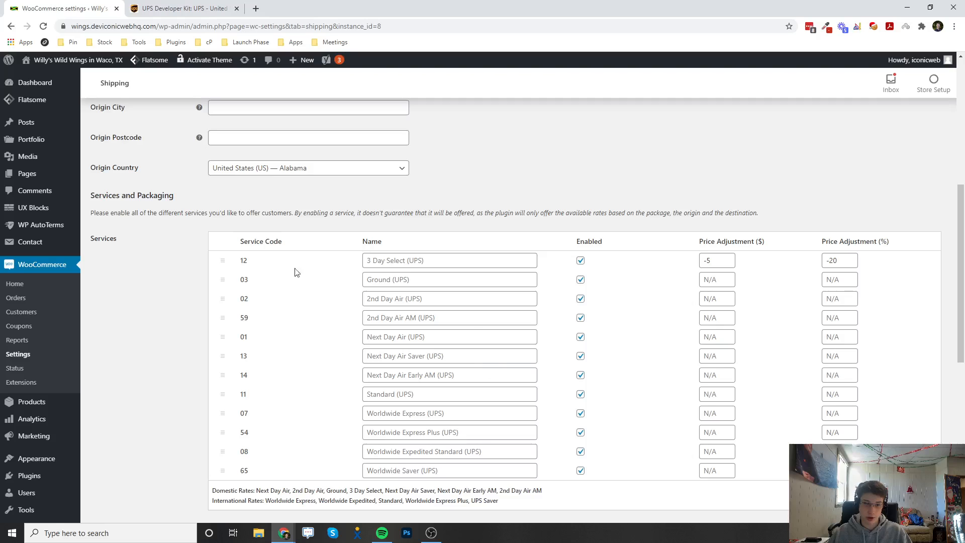
- Set the UPS method's Fallback rate to 5 in the advanced options
{"action": "scroll", "scroll_direction": "down", "scroll_amount": 3}
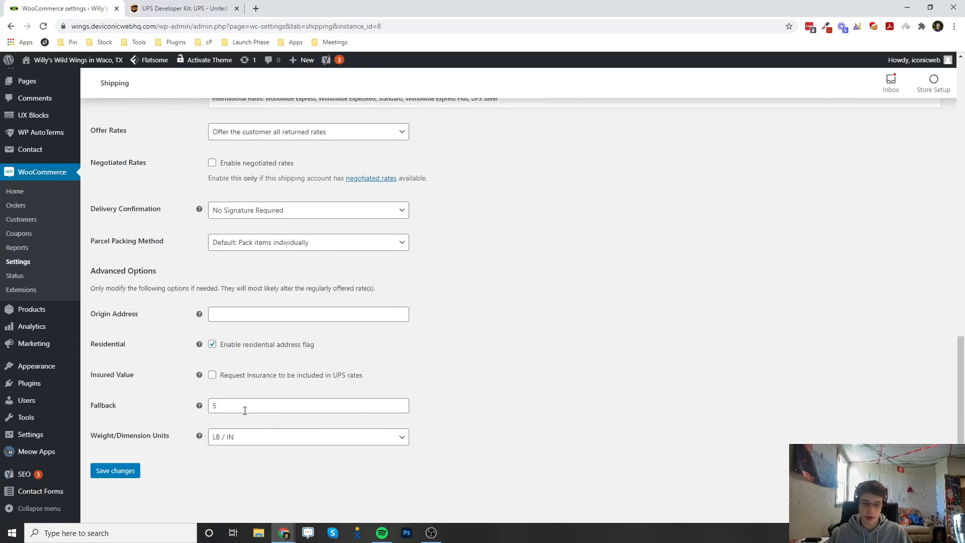
{"action": "left_click", "coordinate": [308, 406]}
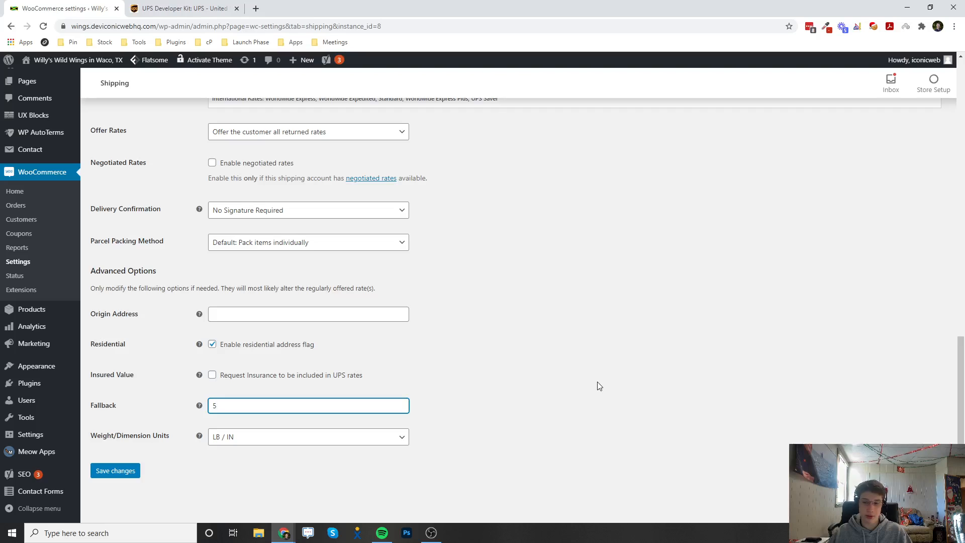
{"action": "mouse_move", "coordinate": [188, 408]}
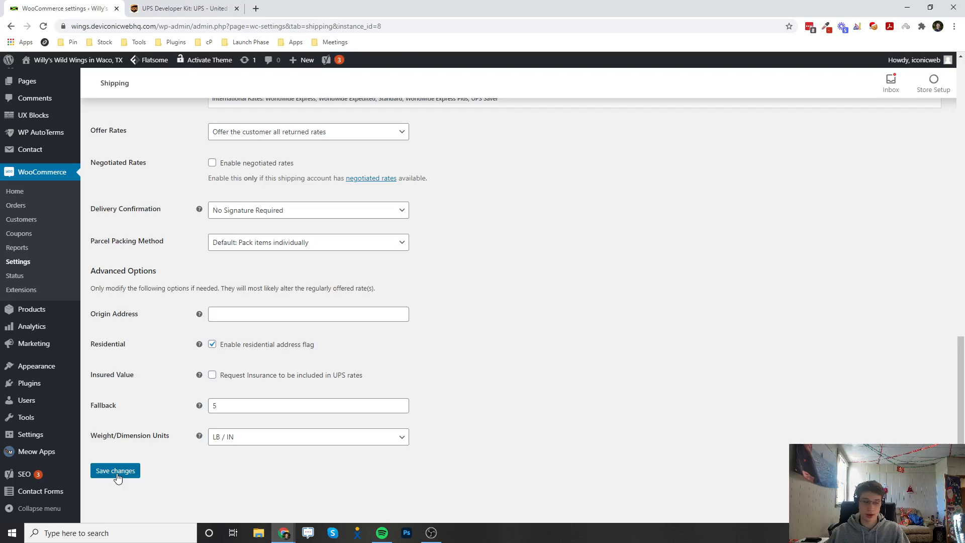
{"action": "mouse_move", "coordinate": [280, 371]}
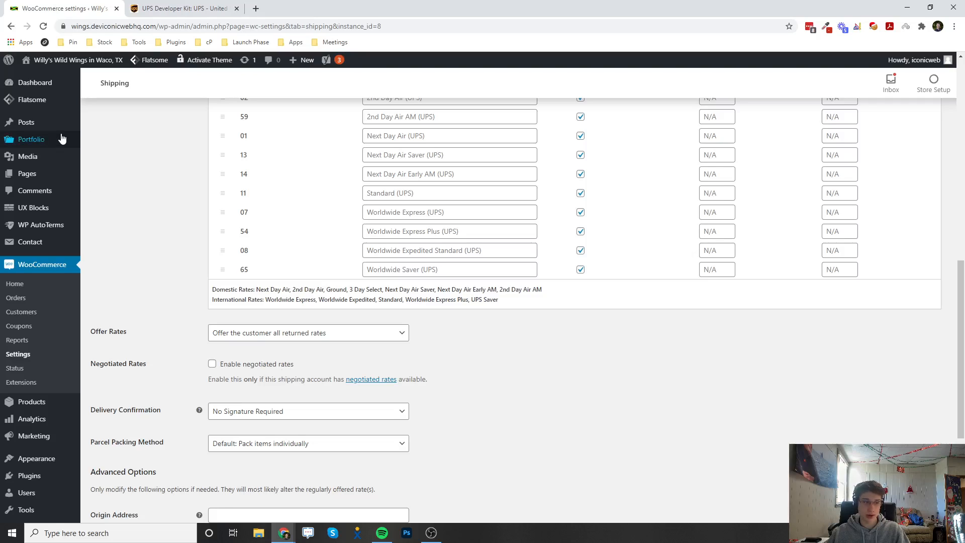
{"action": "mouse_move", "coordinate": [32, 401]}
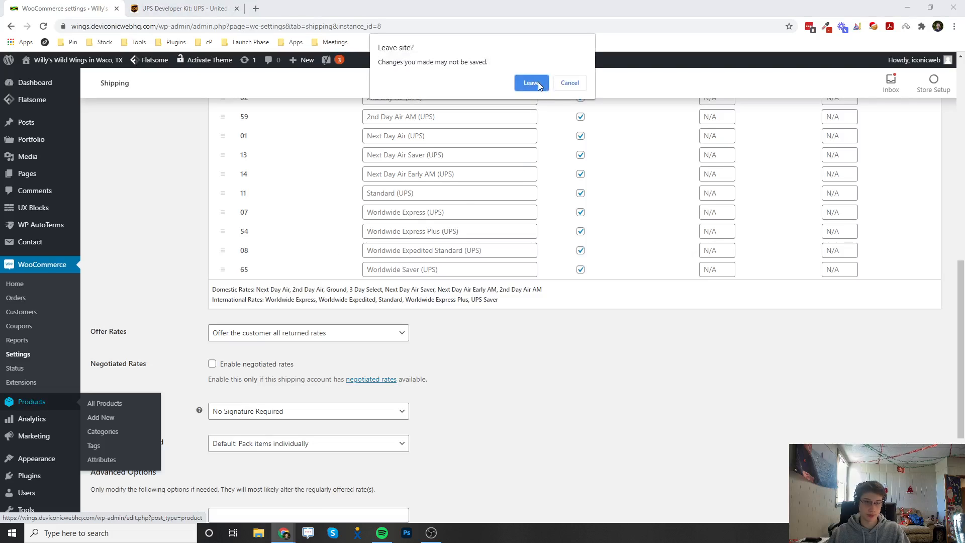
- Leave the settings page and open Other Product's edit page at its Product data
{"action": "left_click", "coordinate": [531, 82]}
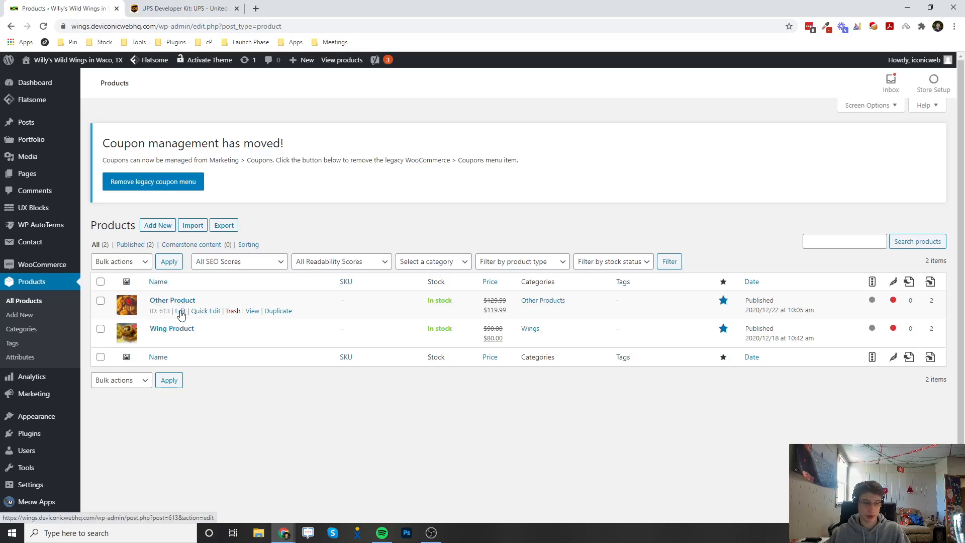
{"action": "left_click", "coordinate": [180, 311]}
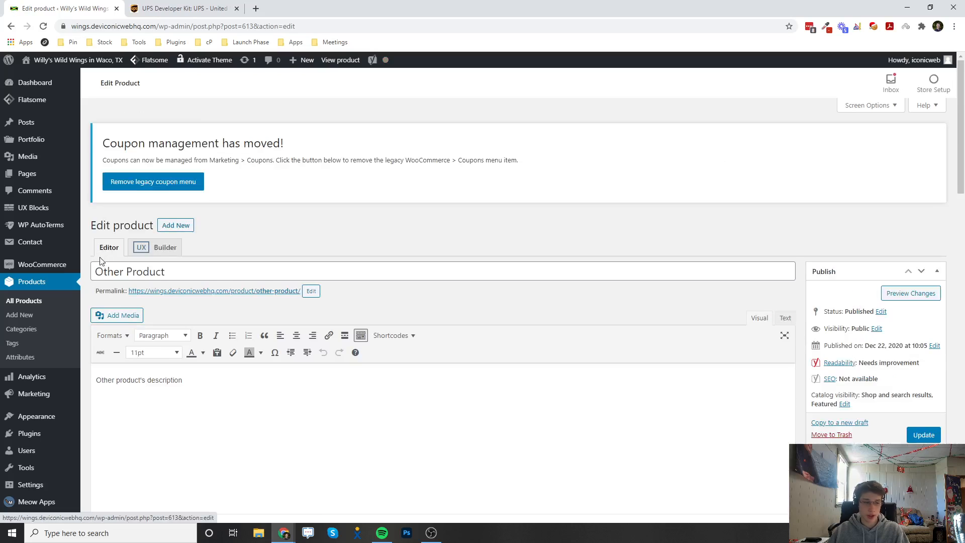
{"action": "scroll", "scroll_direction": "down", "scroll_amount": 3}
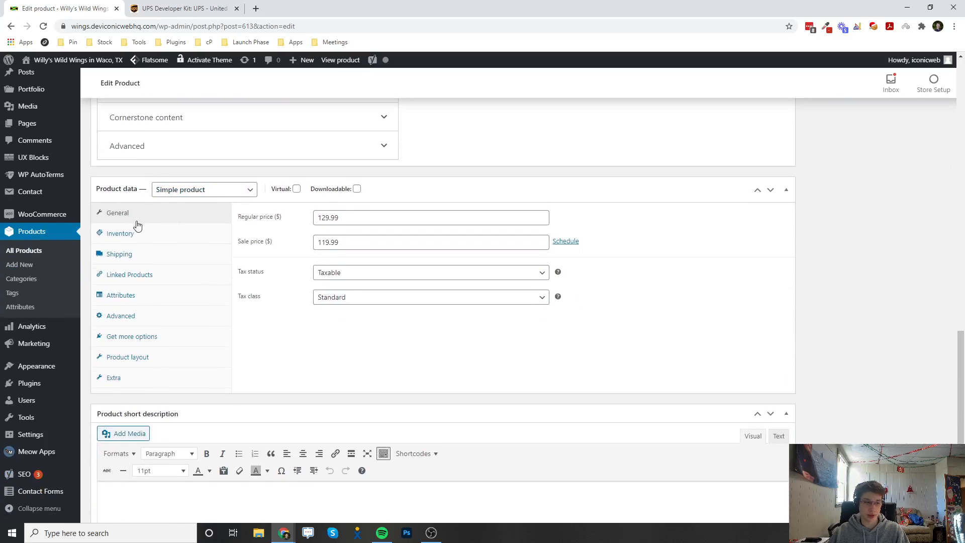
- Set Other Product's shipping weight to 5 lbs in Product data, leaving dimensions blank
{"action": "left_click", "coordinate": [119, 253]}
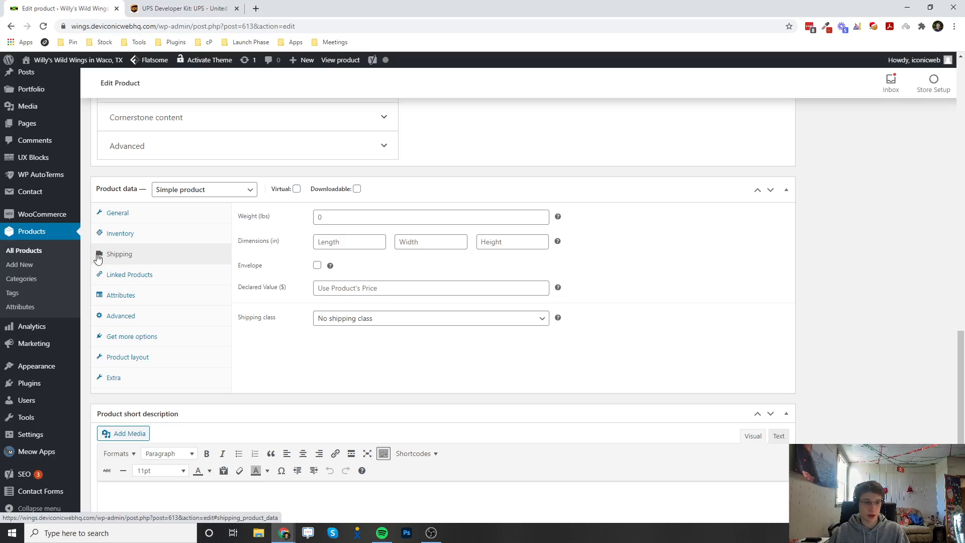
{"action": "left_click", "coordinate": [431, 217]}
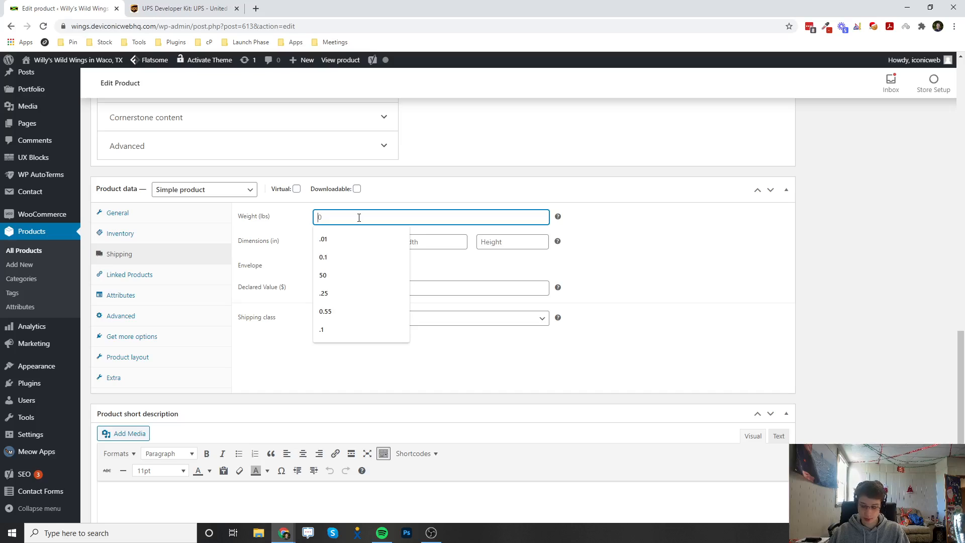
{"action": "type", "text": "5"}
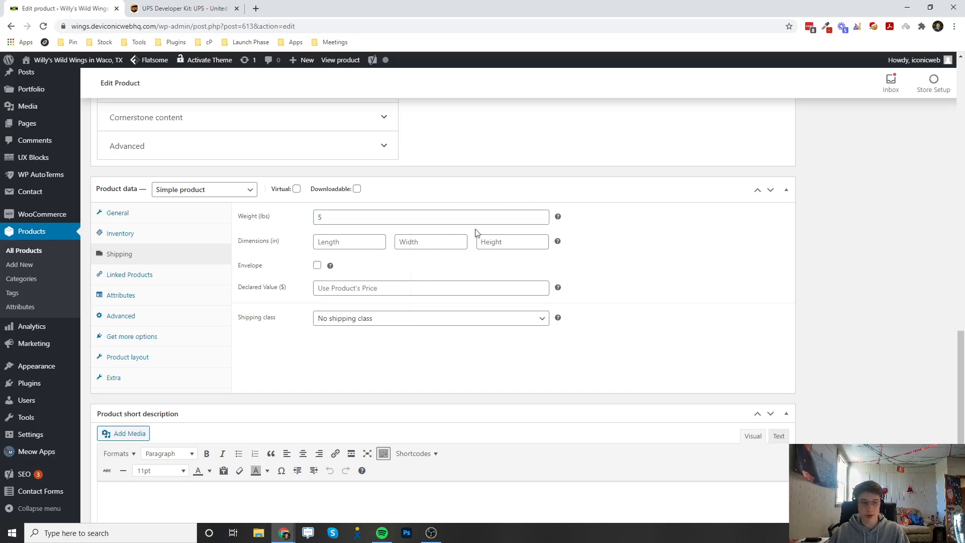
{"action": "left_click", "coordinate": [431, 218]}
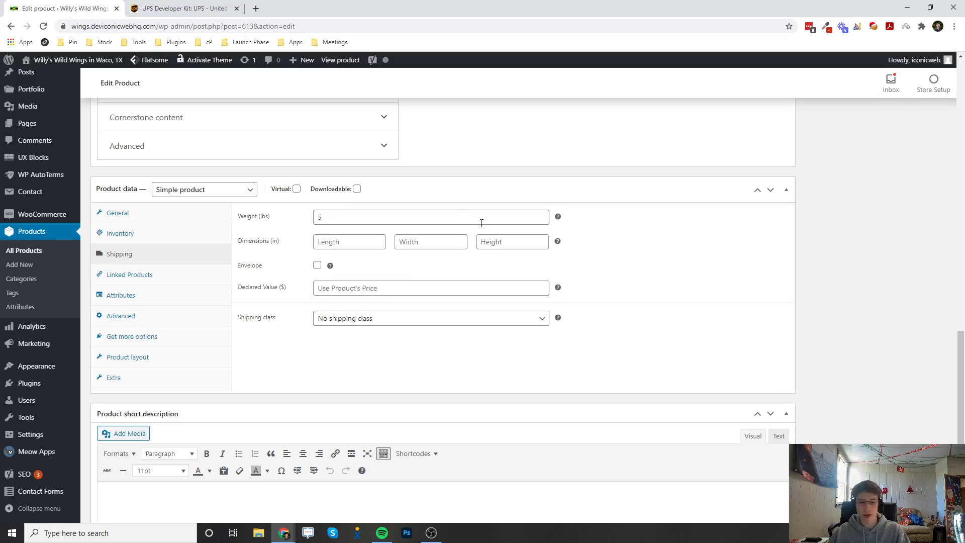
{"action": "left_click", "coordinate": [432, 217]}
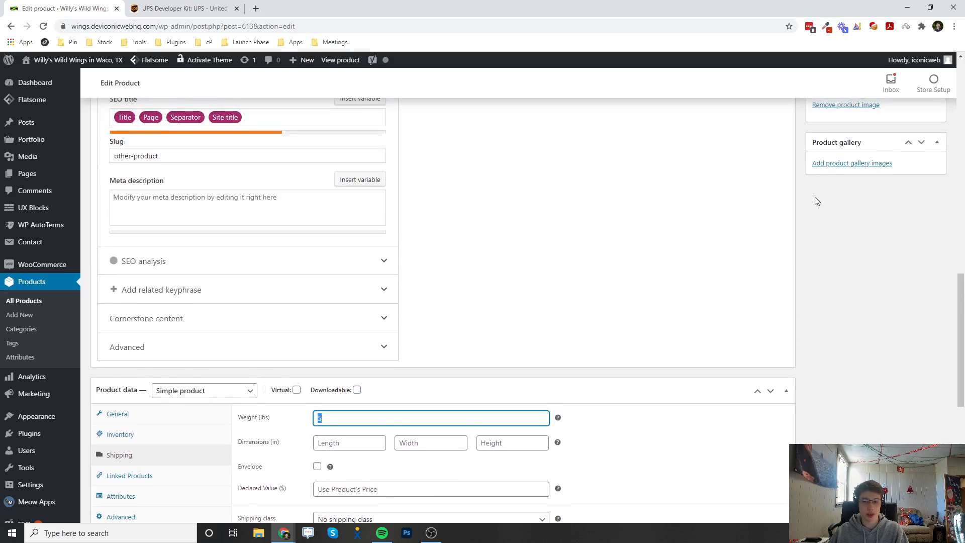
{"action": "mouse_move", "coordinate": [804, 199]}
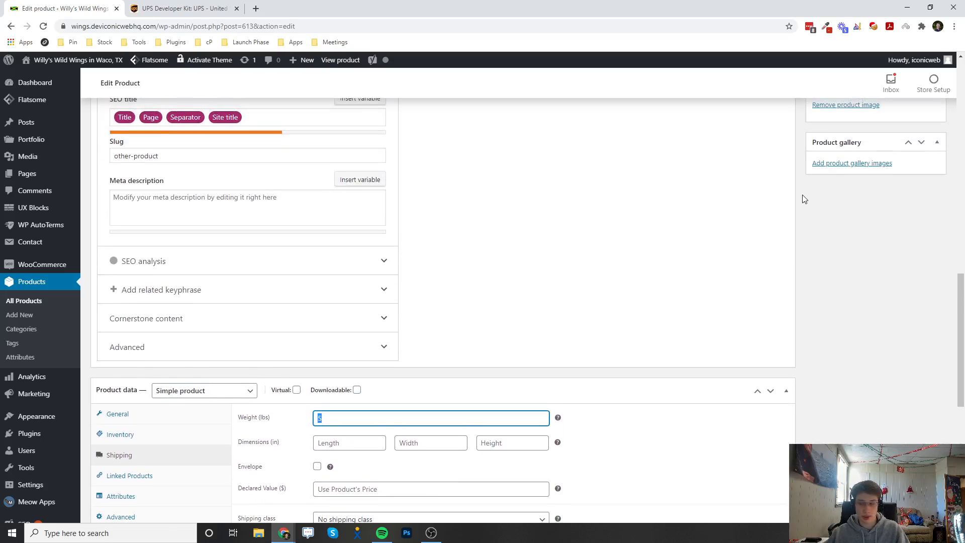